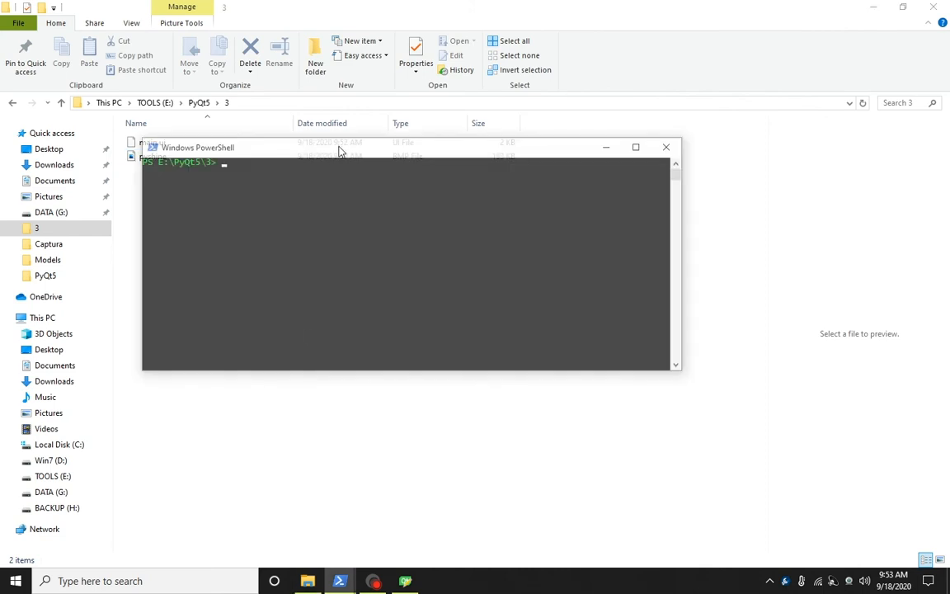
Run 'pyuic5 -x main.ui -o main.py' then 'python main.py' in PowerShell.
text(pyuic5)
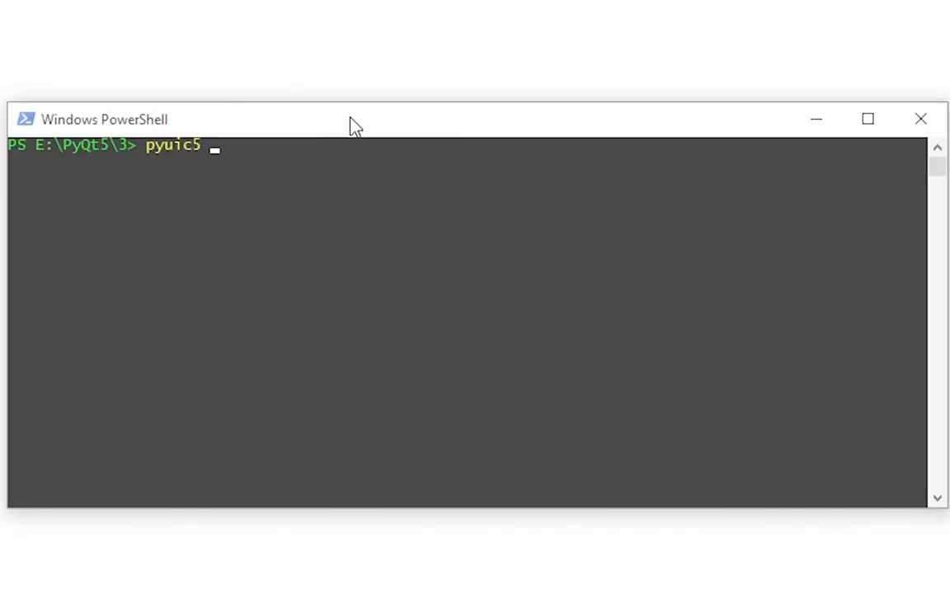
text(-x main.ui -o main.py)
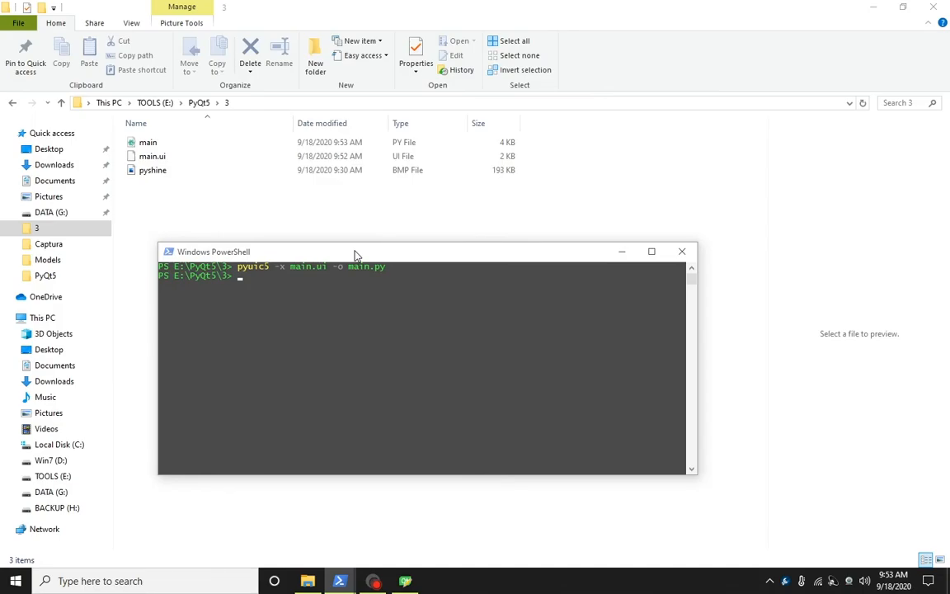
text(python main.py)
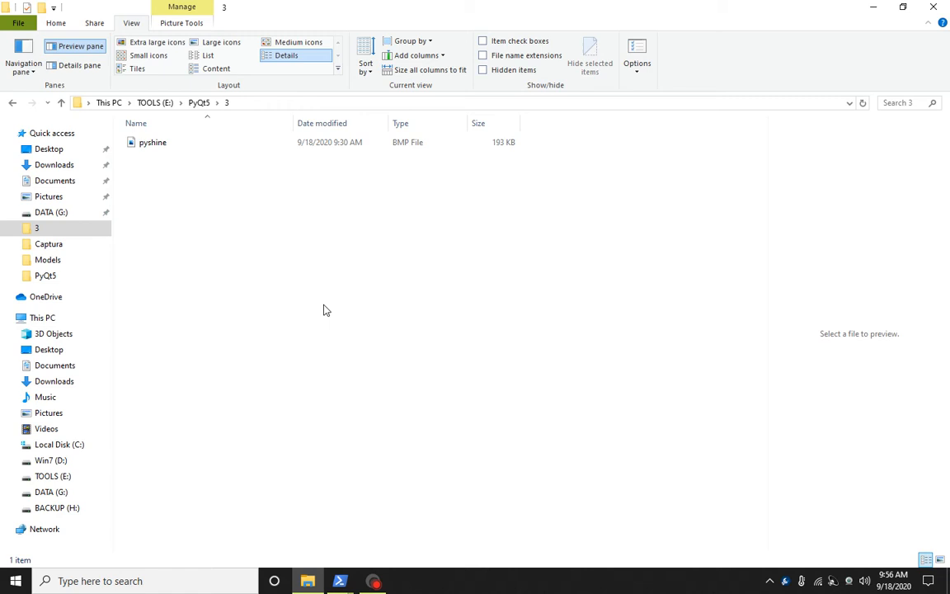
Launch Qt Designer by entering 'designer' in a PowerShell opened from the PyQt5\3 folder.
right_click(326, 311)
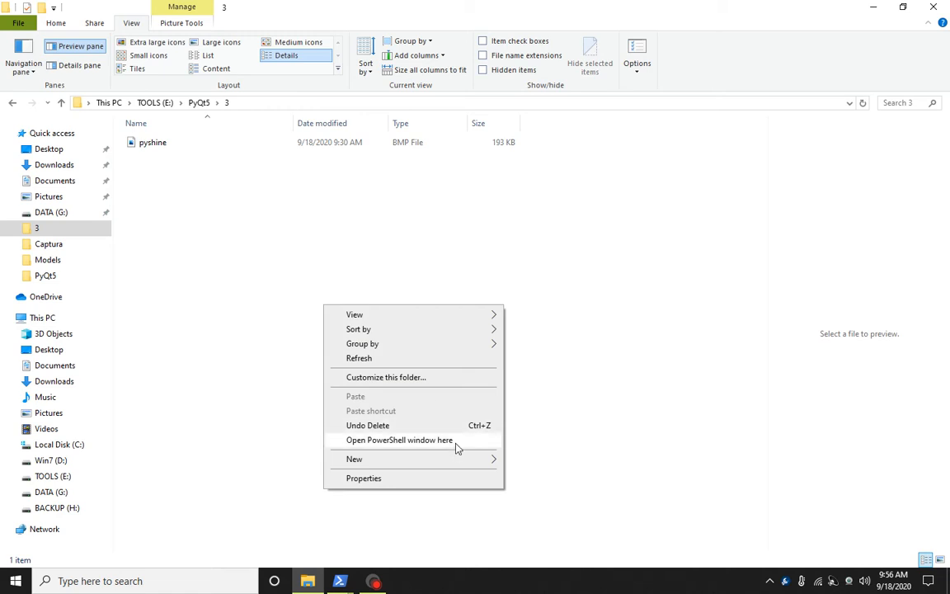
click(399, 439)
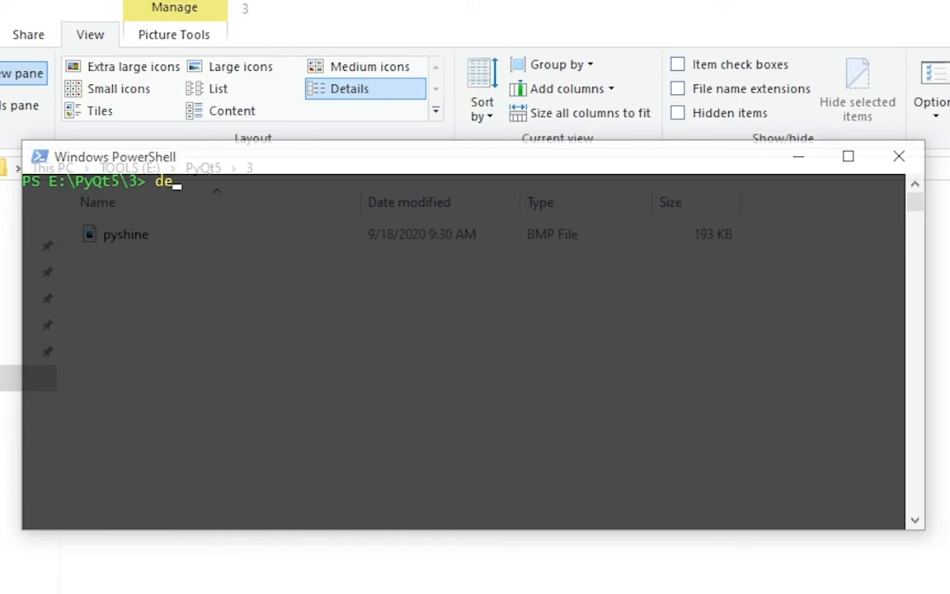
text(sign)
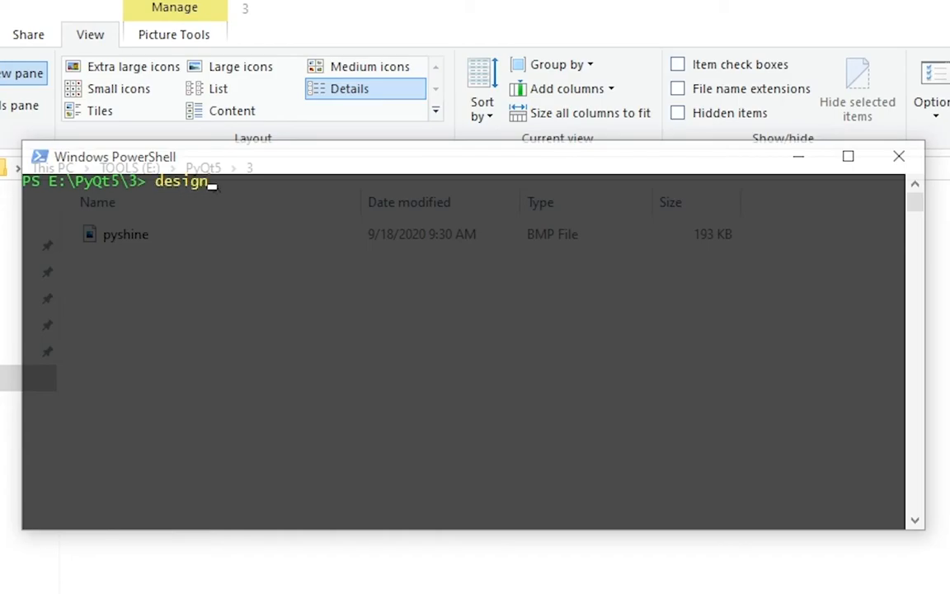
text(er)
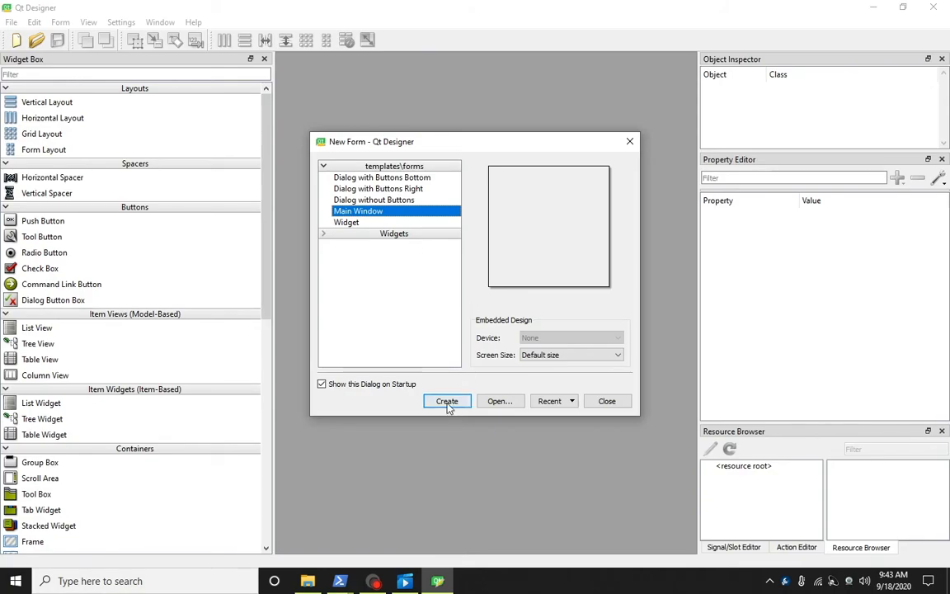
Create a new Main Window form, preview it with Ctrl+R and close the preview.
click(446, 400)
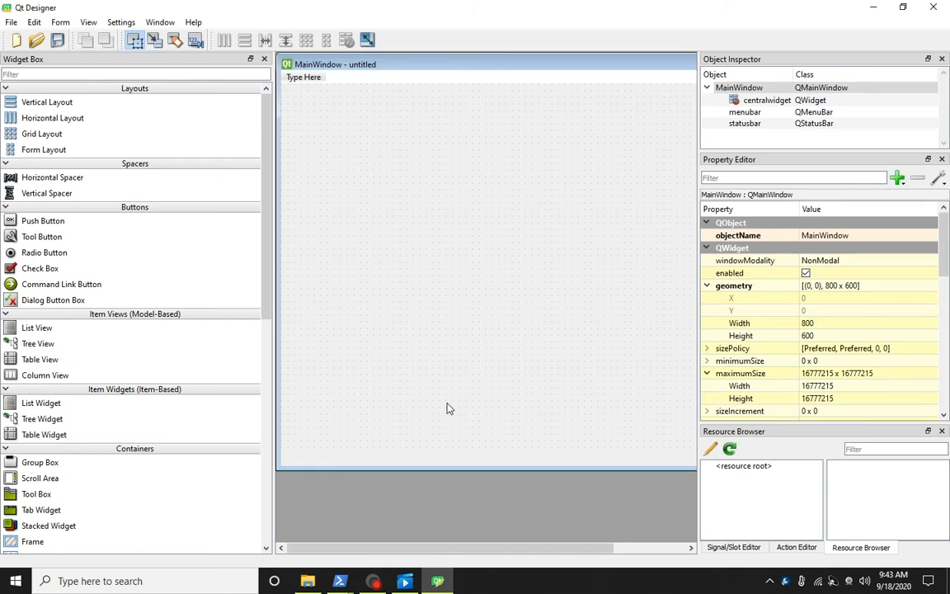
mouse_move(508, 271)
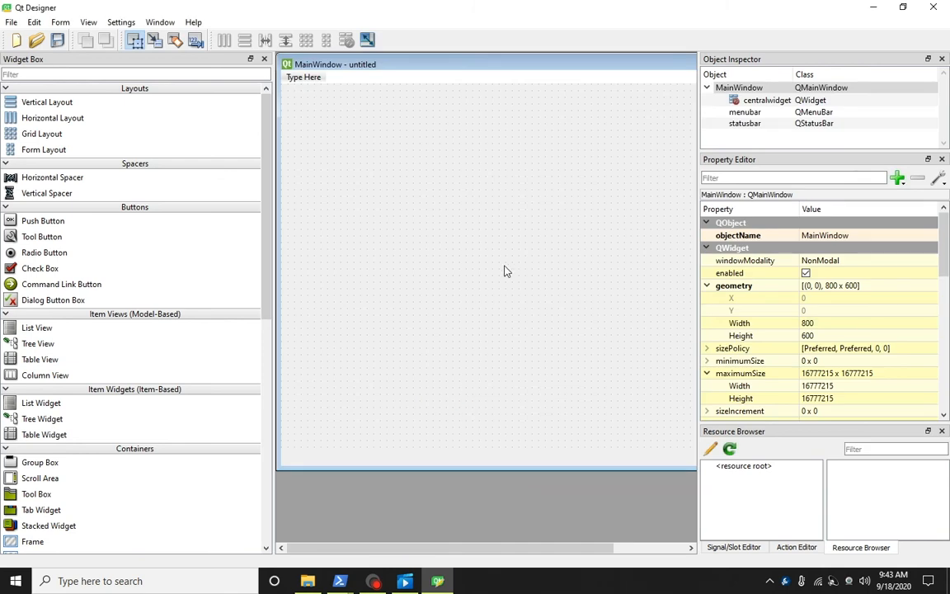
key(ctrl+r)
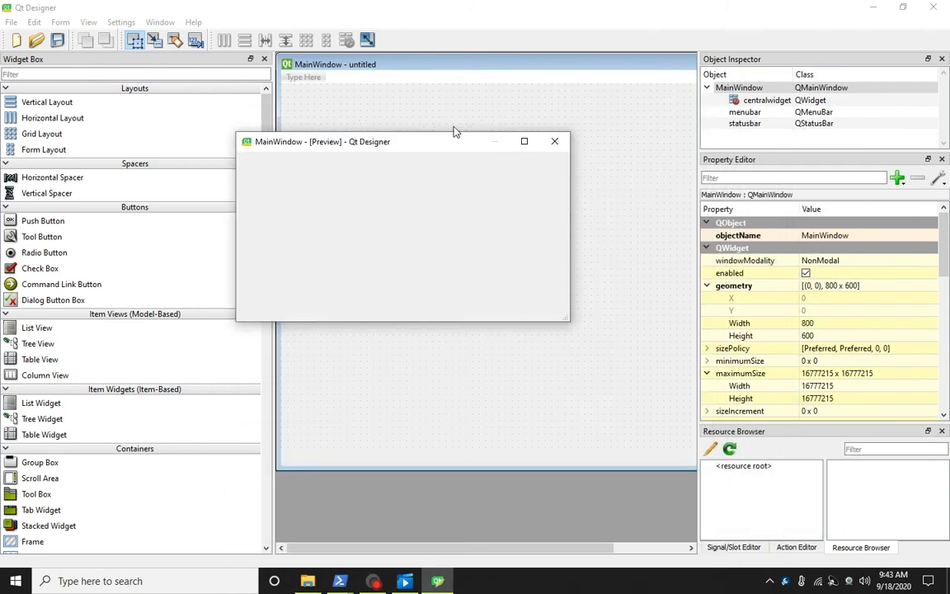
click(554, 142)
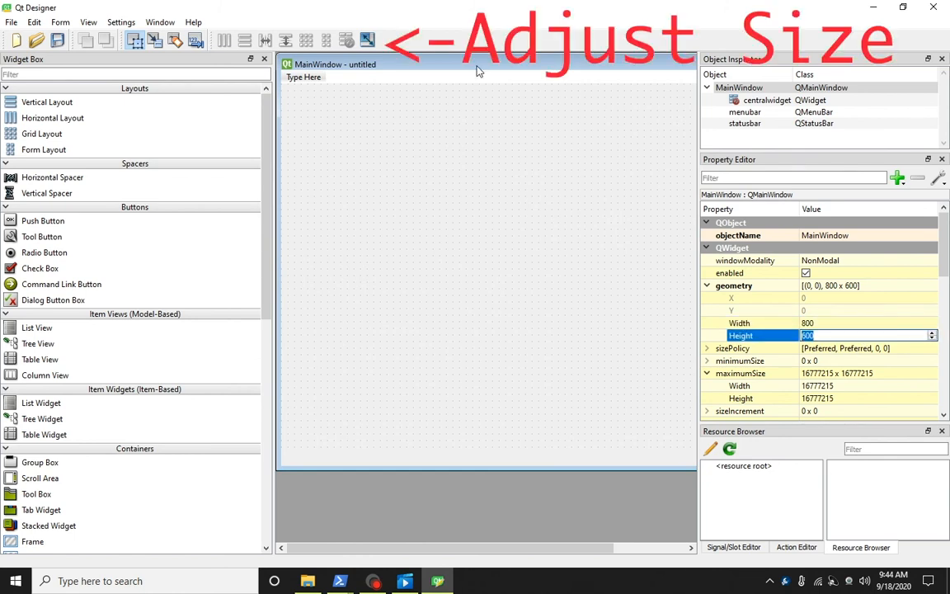
Resize the form to 561 by 300 via drag and the Height property, then preview it.
drag(695, 468, 646, 333)
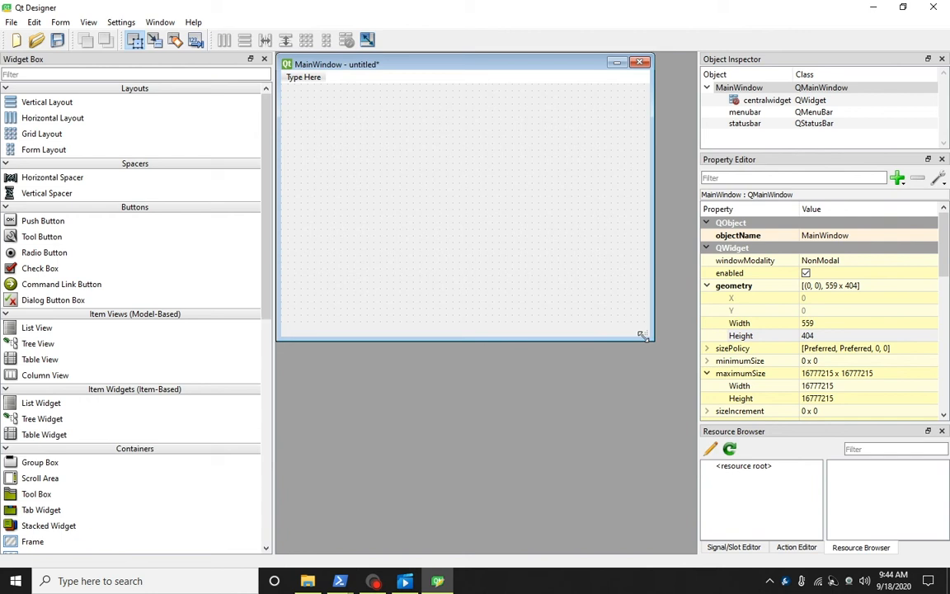
drag(641, 333, 626, 423)
text(300)
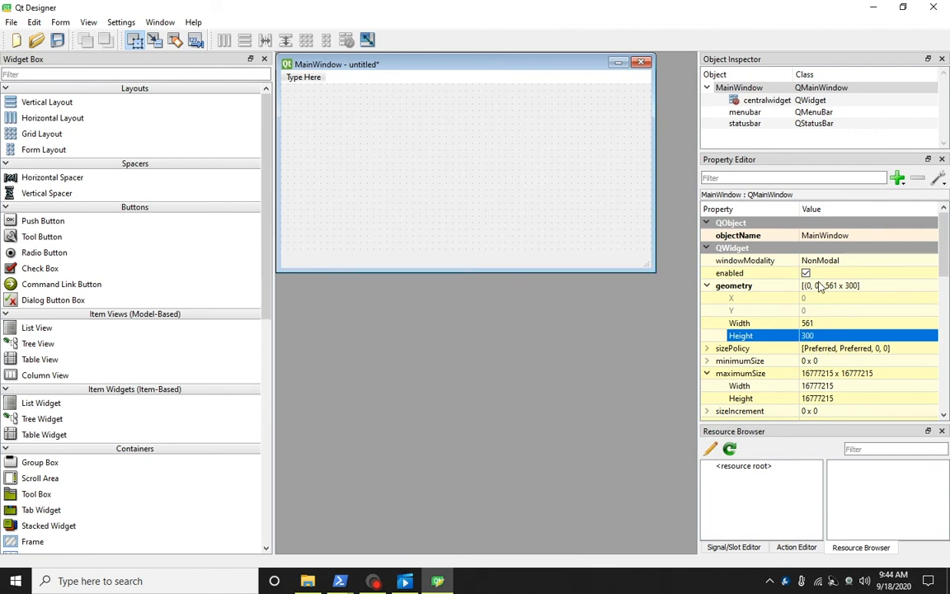
text(590)
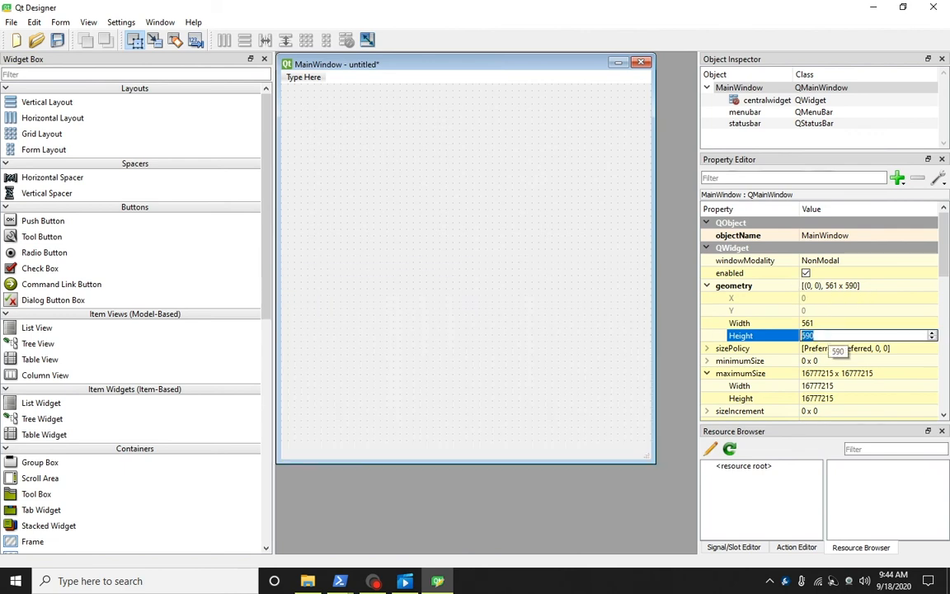
text(300)
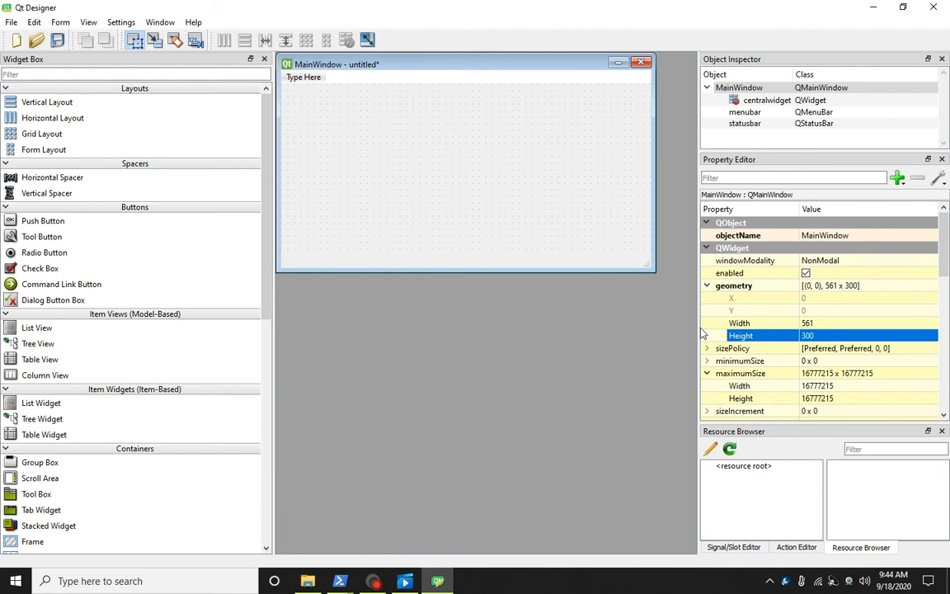
key(ctrl+r)
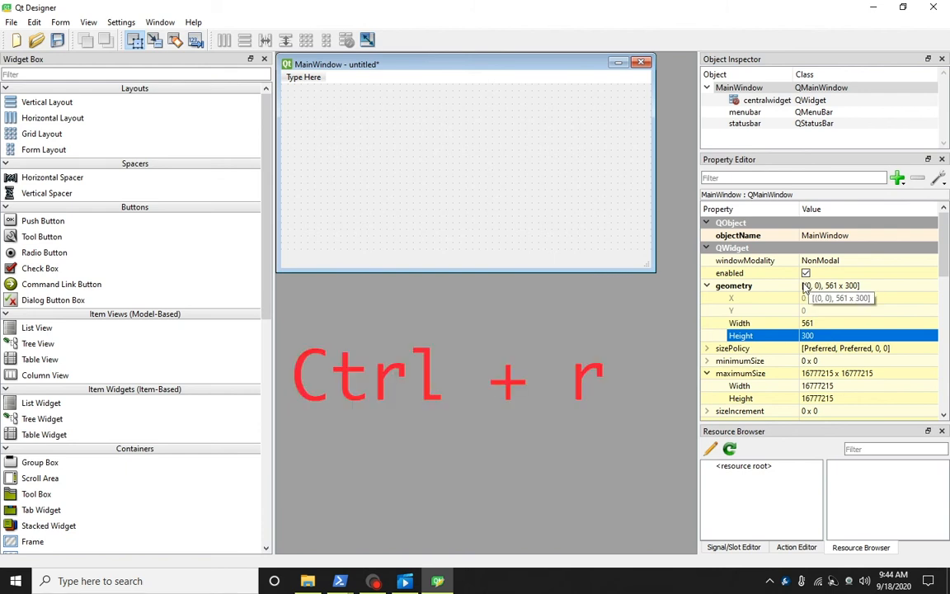
key(ctrl+r)
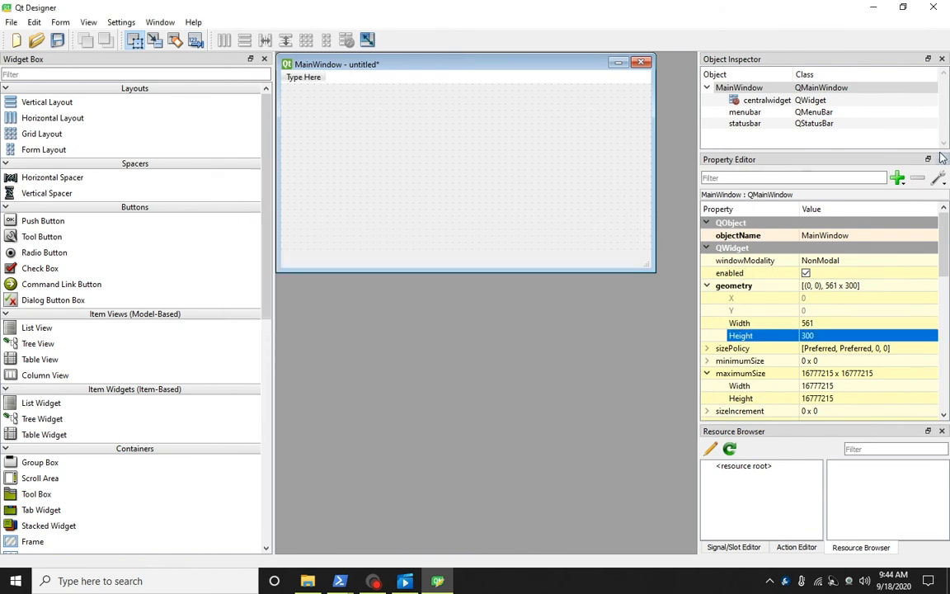
click(744, 122)
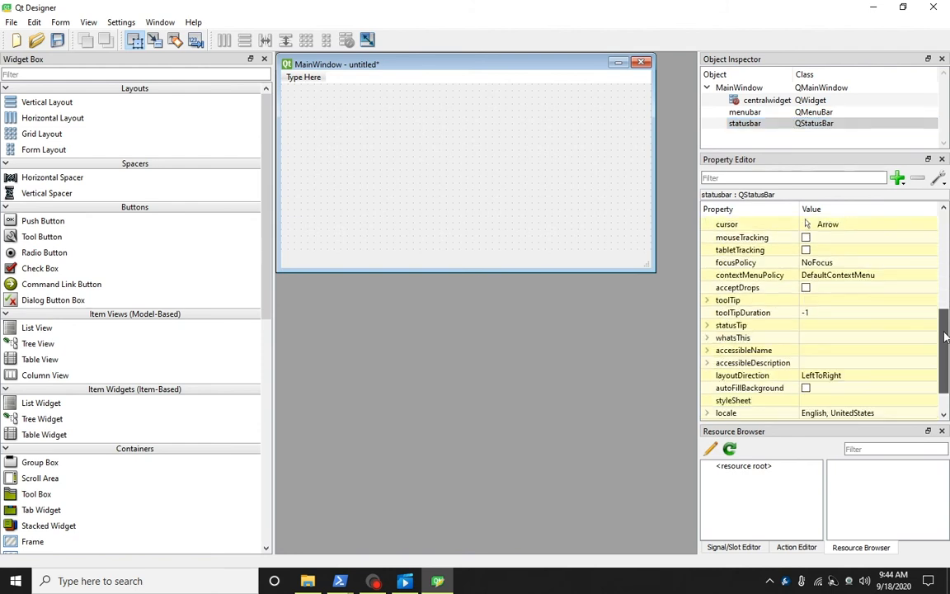
Set the statusbar's statusTip to 'Pyshine', preview the window and close the preview.
click(731, 323)
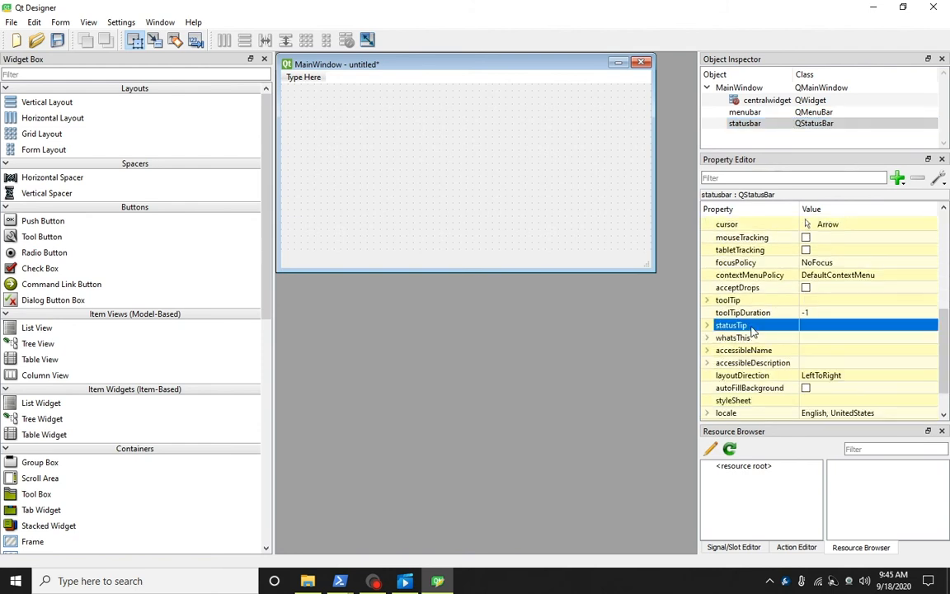
mouse_move(745, 325)
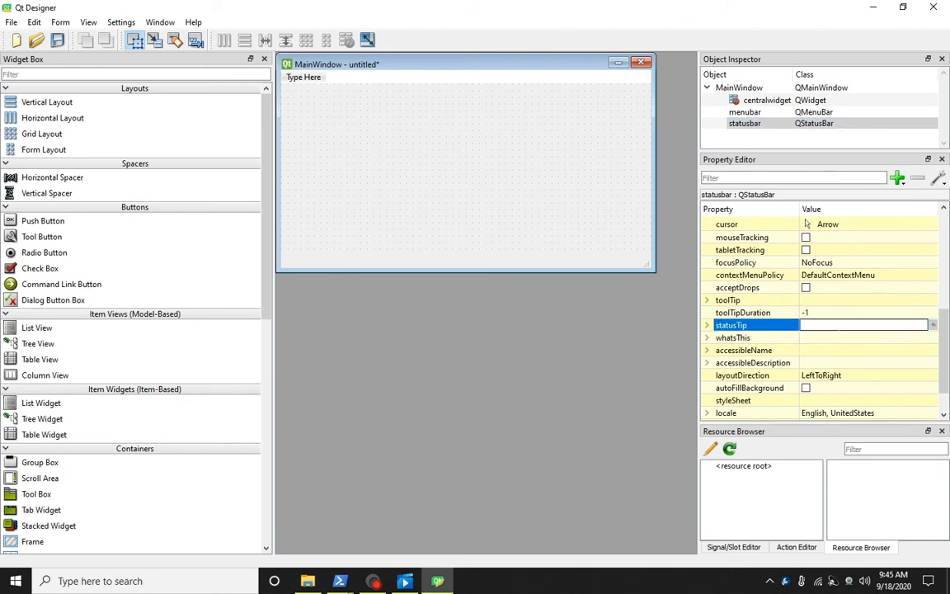
text(Pyshine)
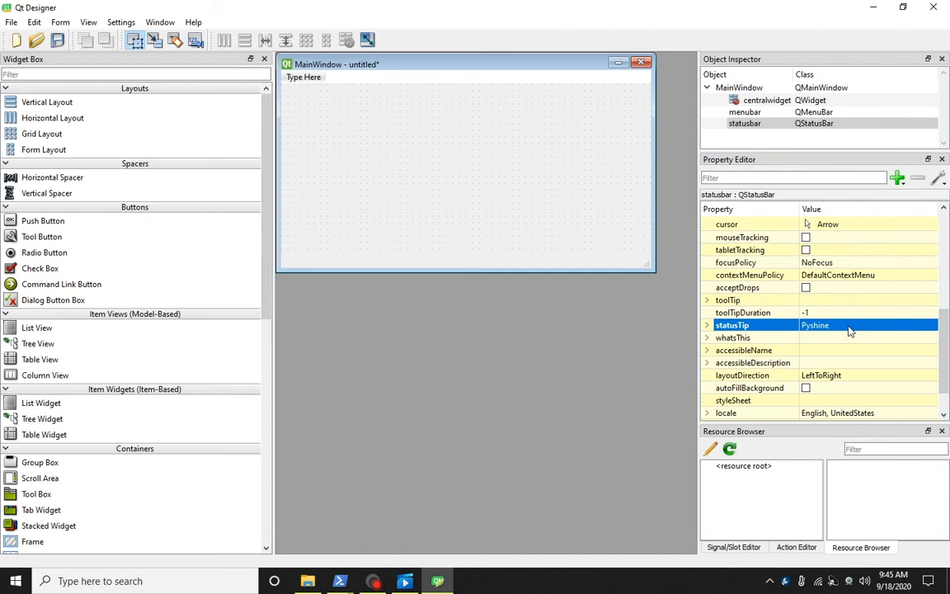
key(ctrl+r)
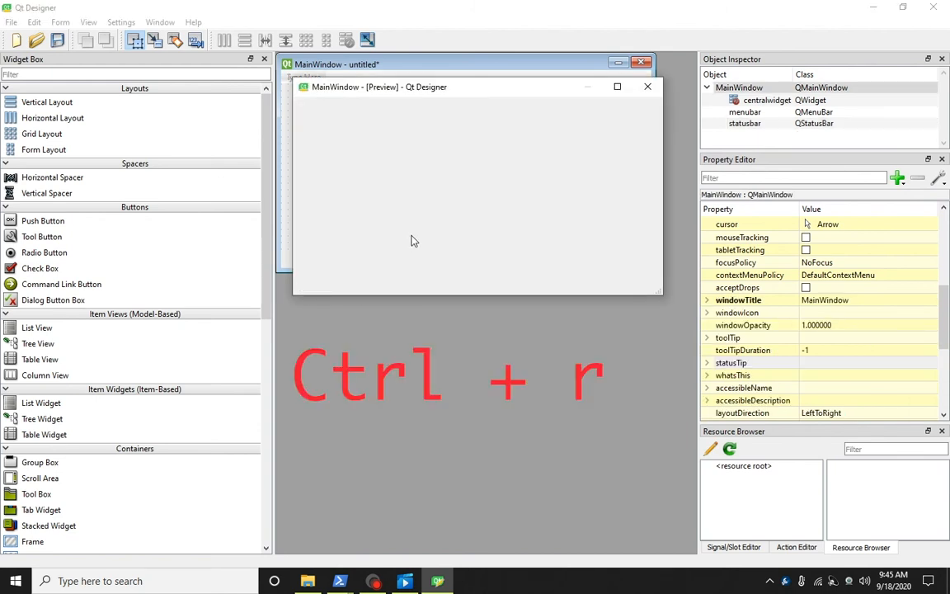
key(ctrl+r)
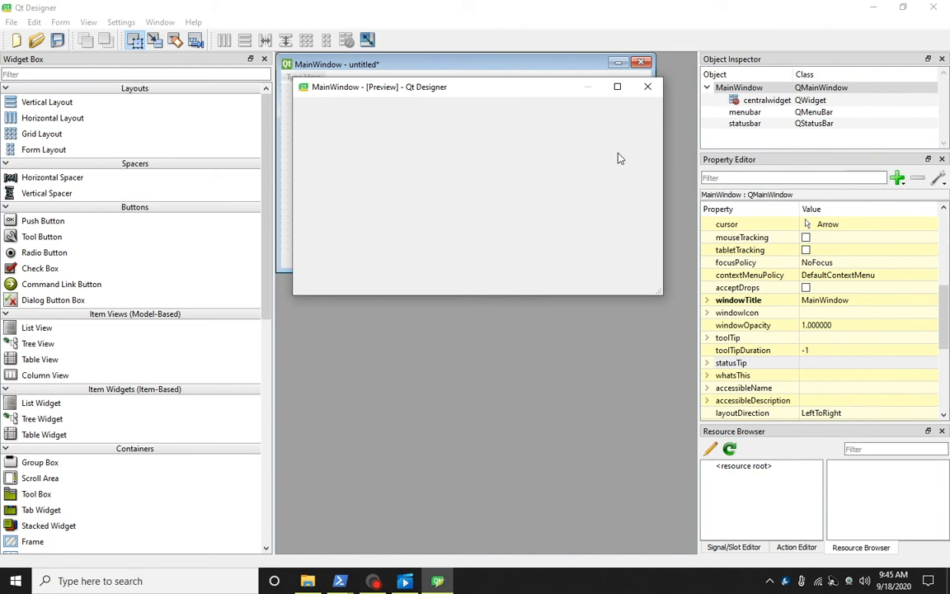
click(743, 112)
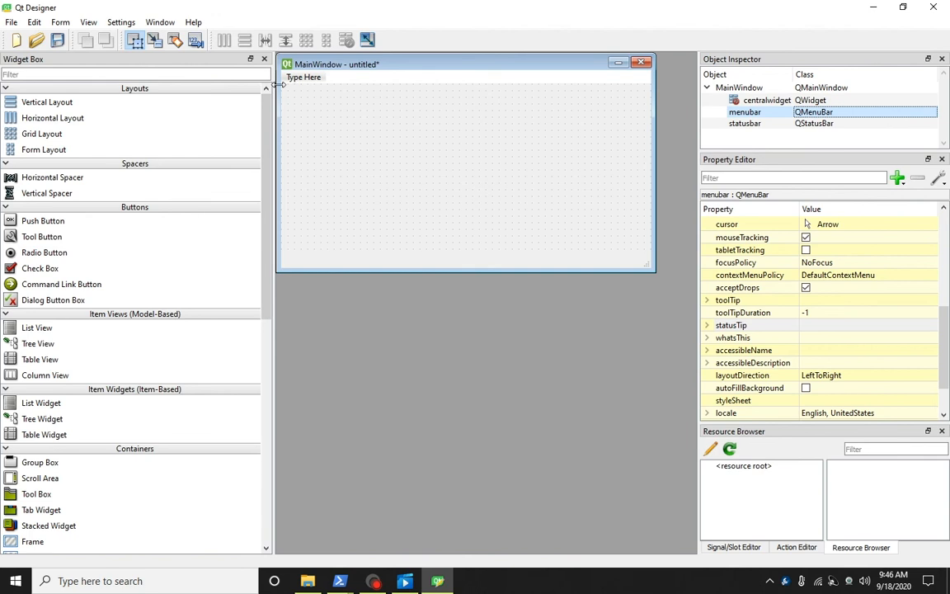
mouse_move(300, 87)
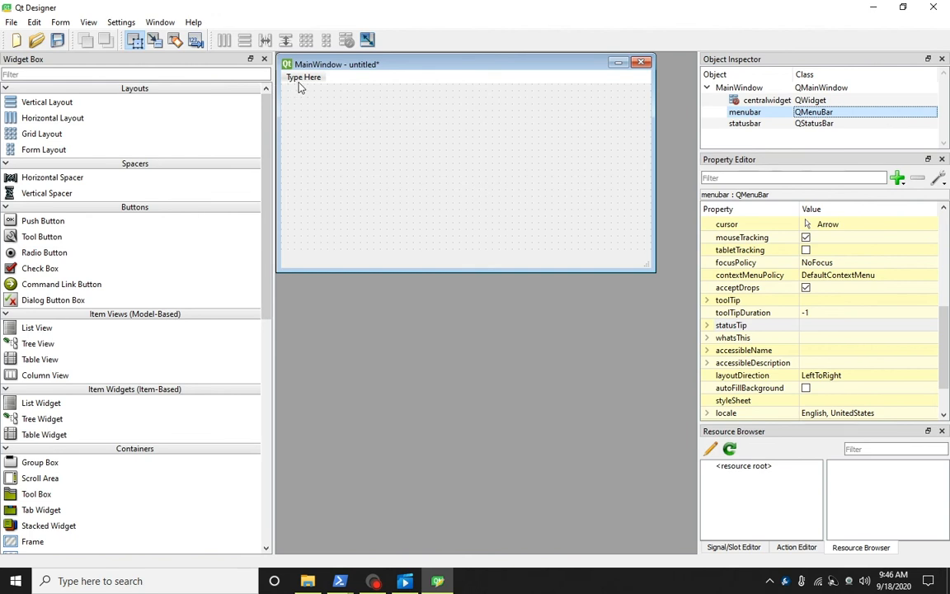
mouse_move(552, 142)
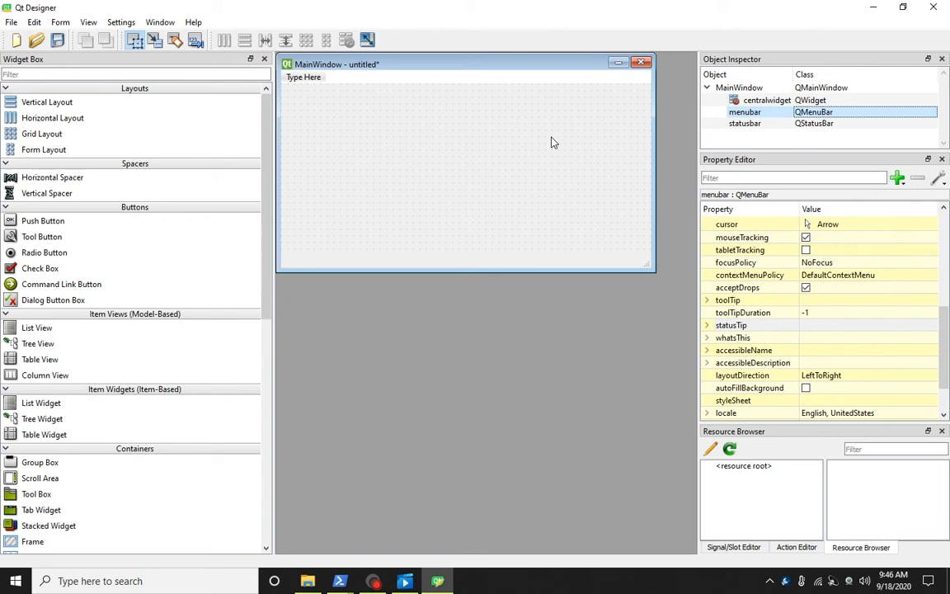
mouse_move(651, 163)
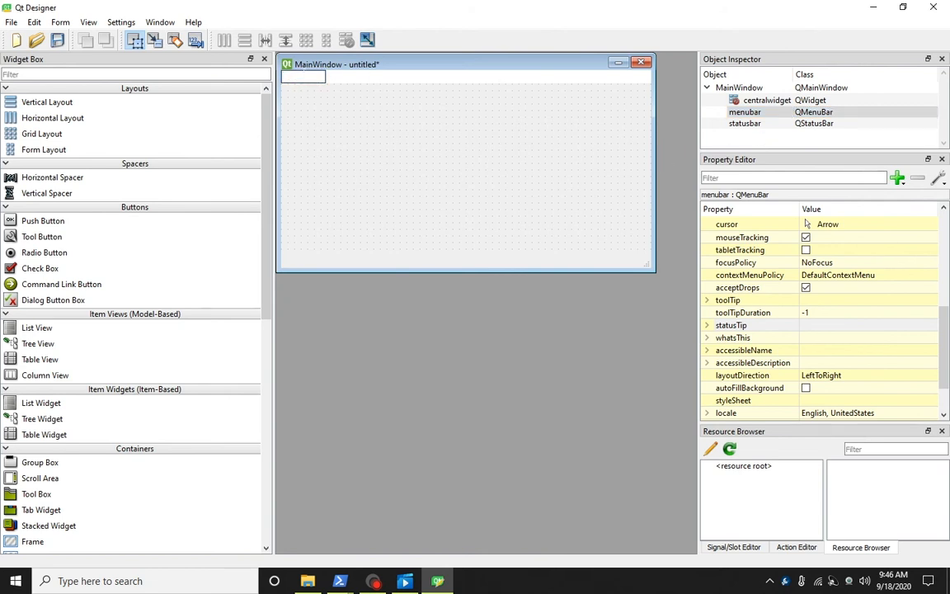
Name the first menu-bar entry 'Pyshine'.
text(Pyshine)
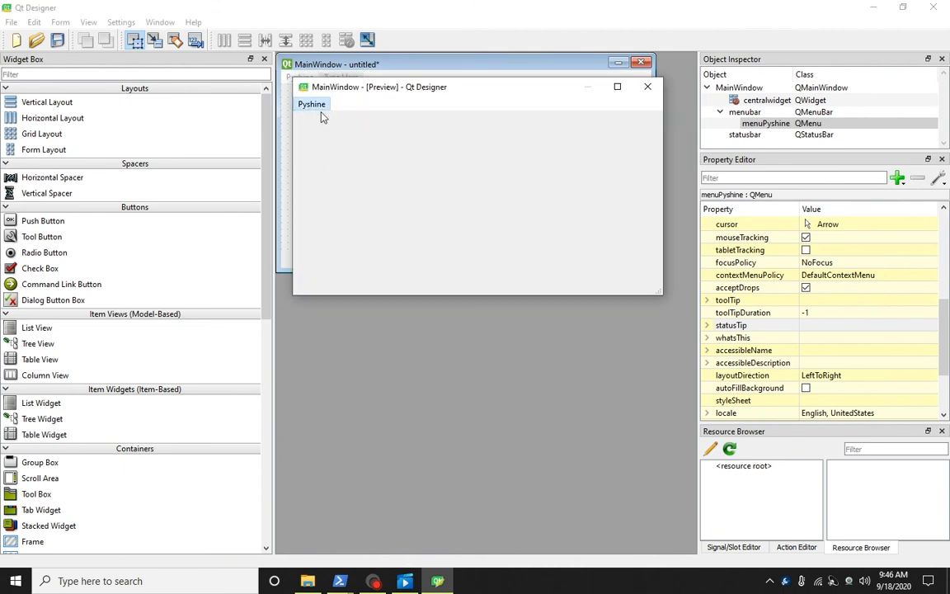
mouse_move(588, 101)
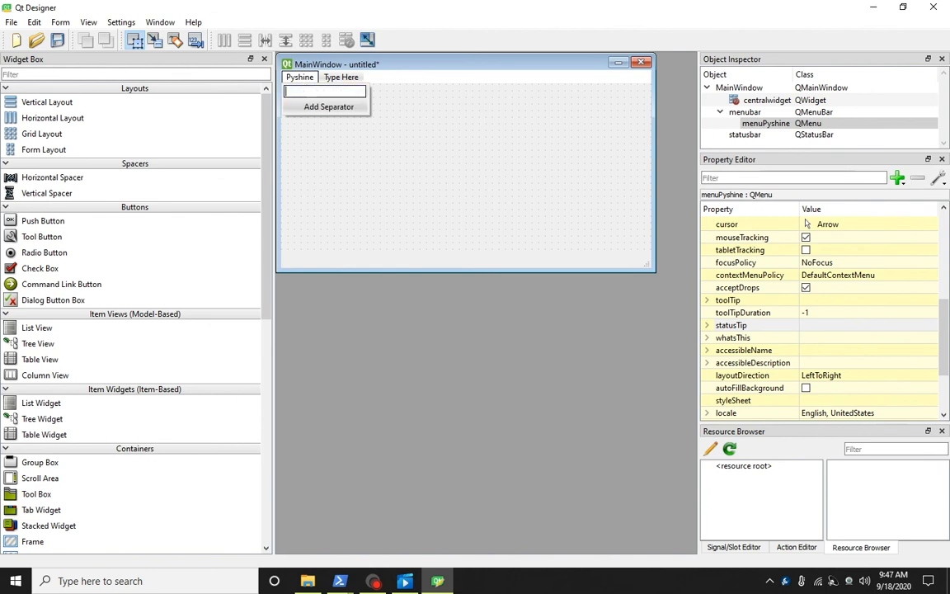
text(New)
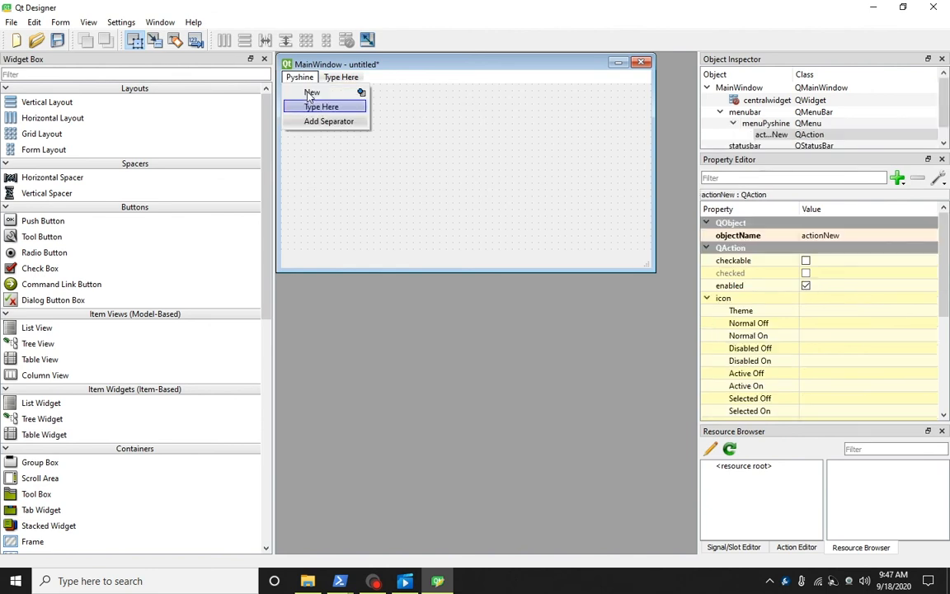
click(422, 130)
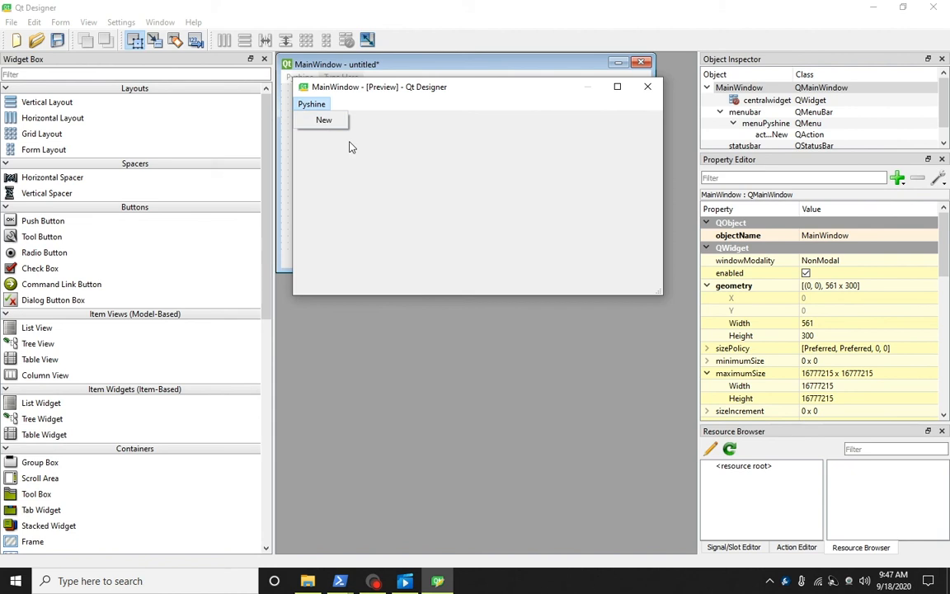
mouse_move(346, 161)
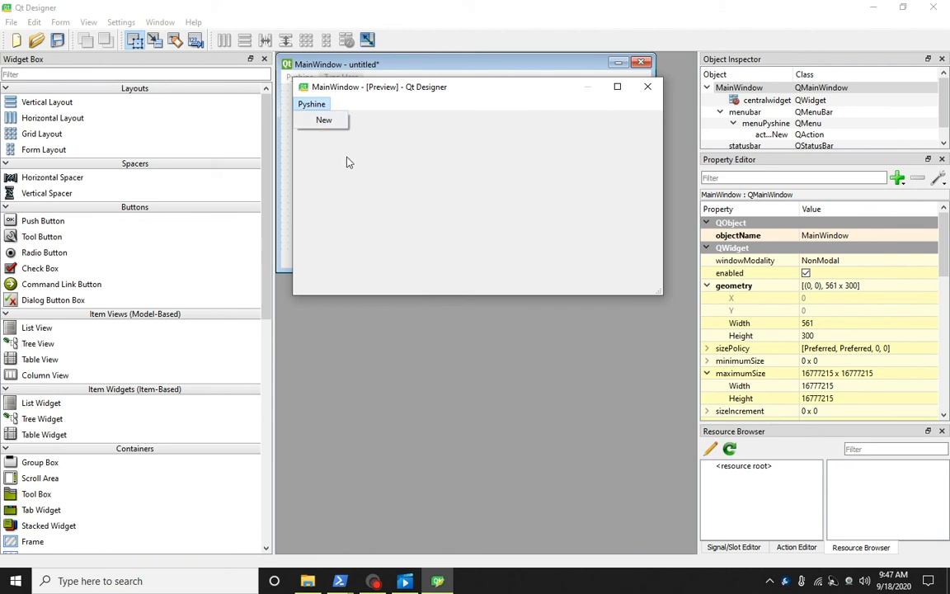
mouse_move(336, 142)
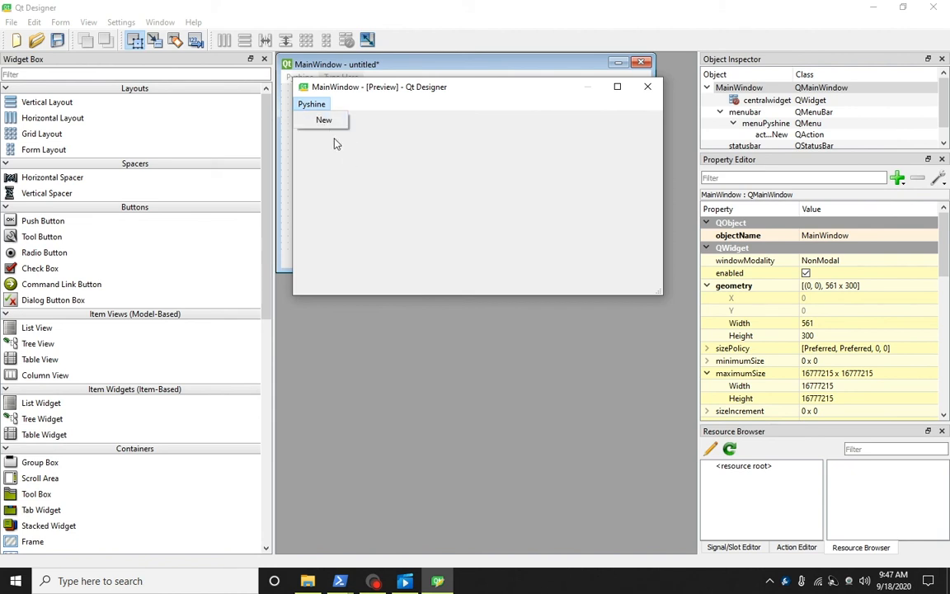
click(646, 85)
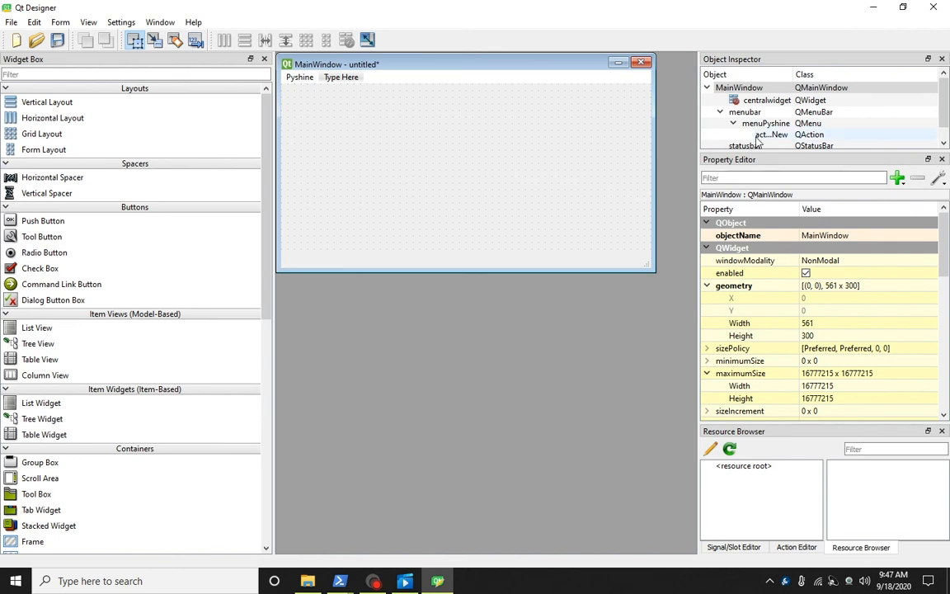
Select actionNew under Pyshine and assign its icon from an image file.
click(300, 78)
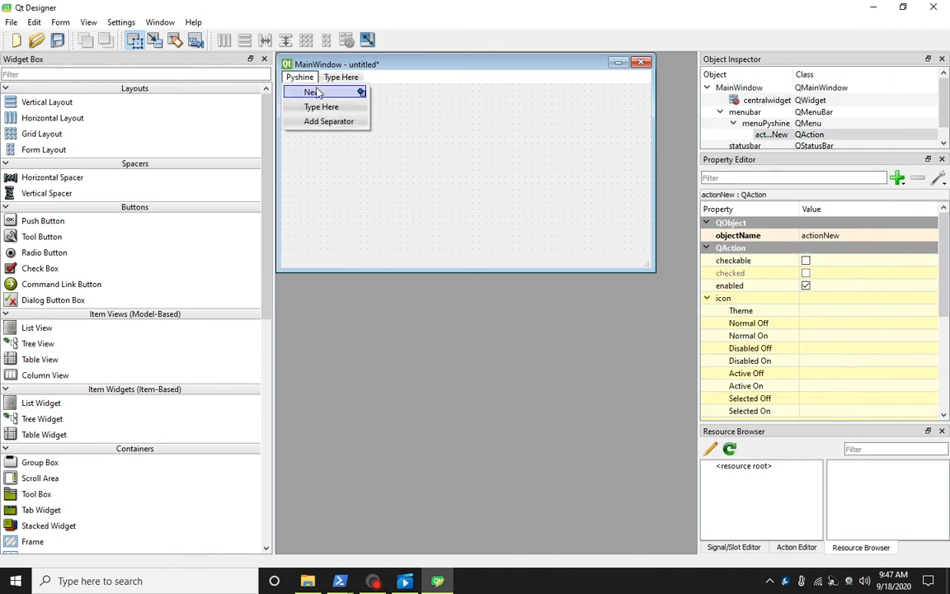
click(764, 122)
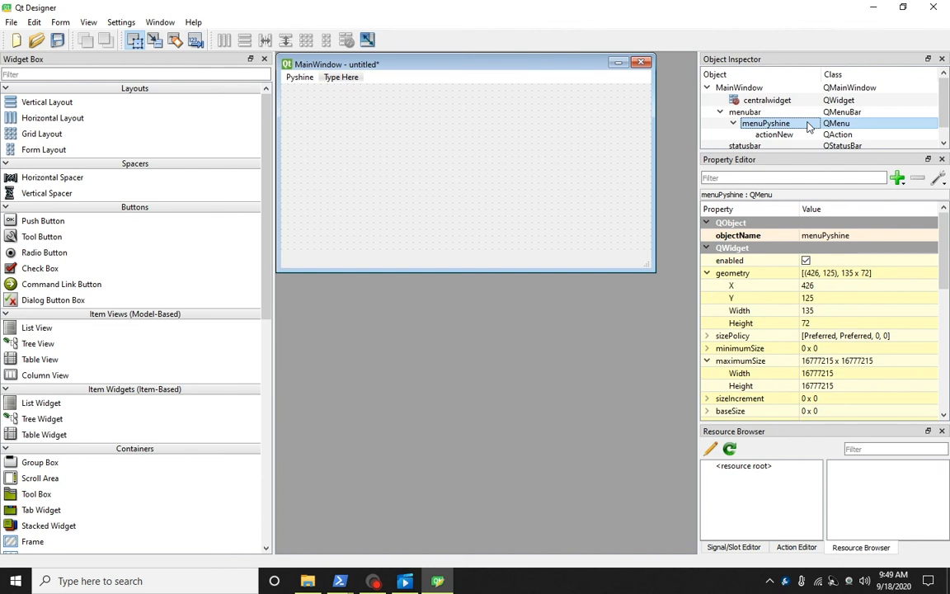
click(773, 134)
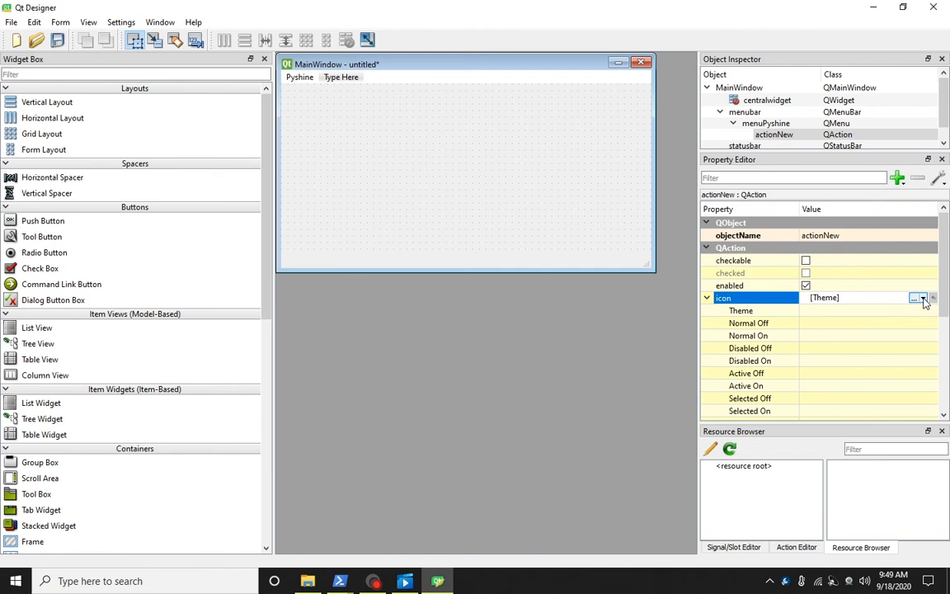
click(915, 296)
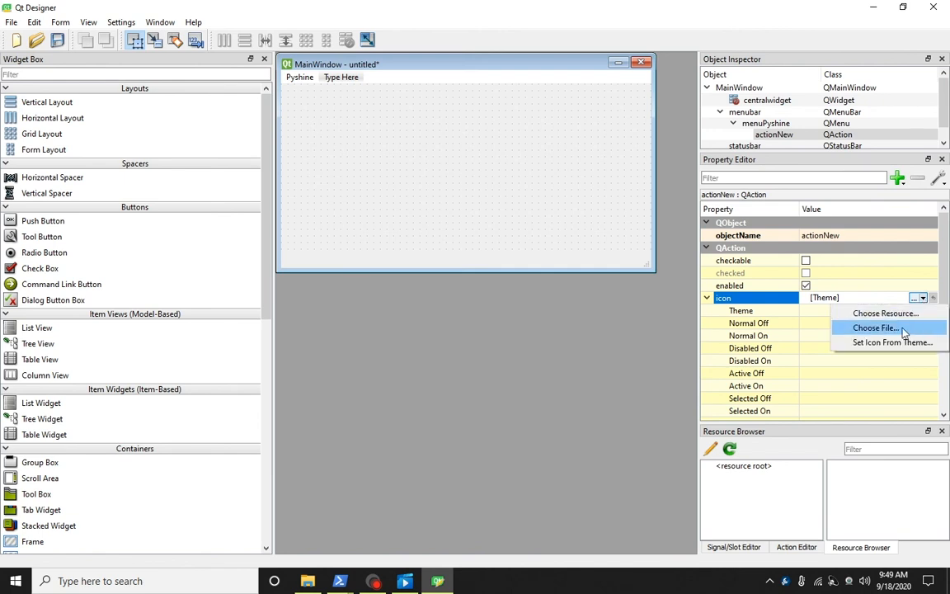
click(873, 326)
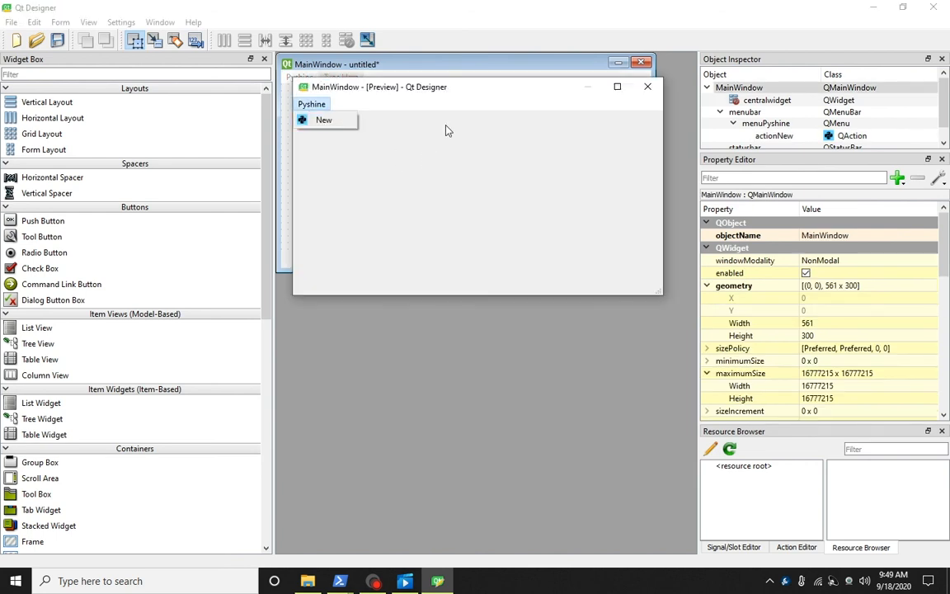
Add an 'Exit' item below New in the Pyshine menu.
click(646, 86)
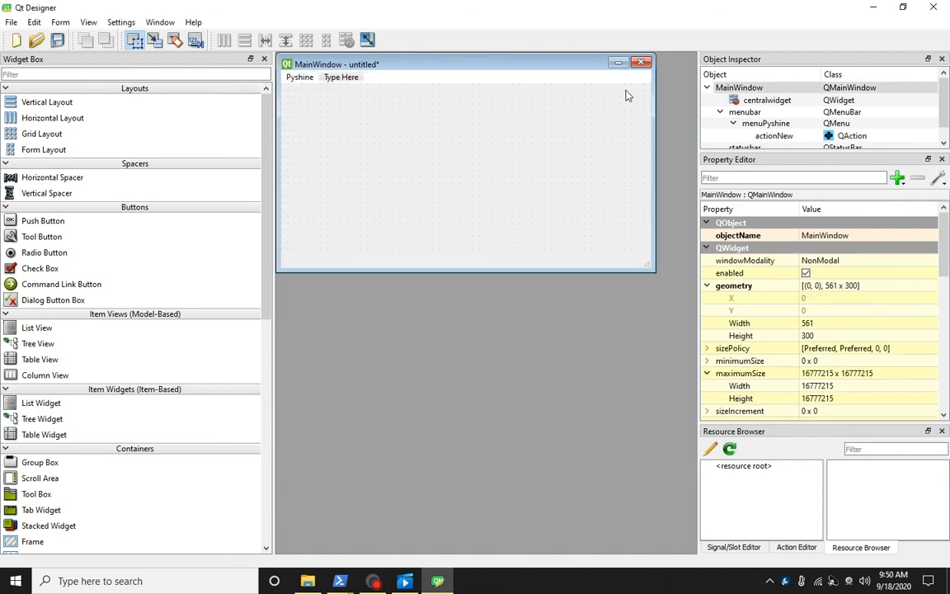
click(299, 77)
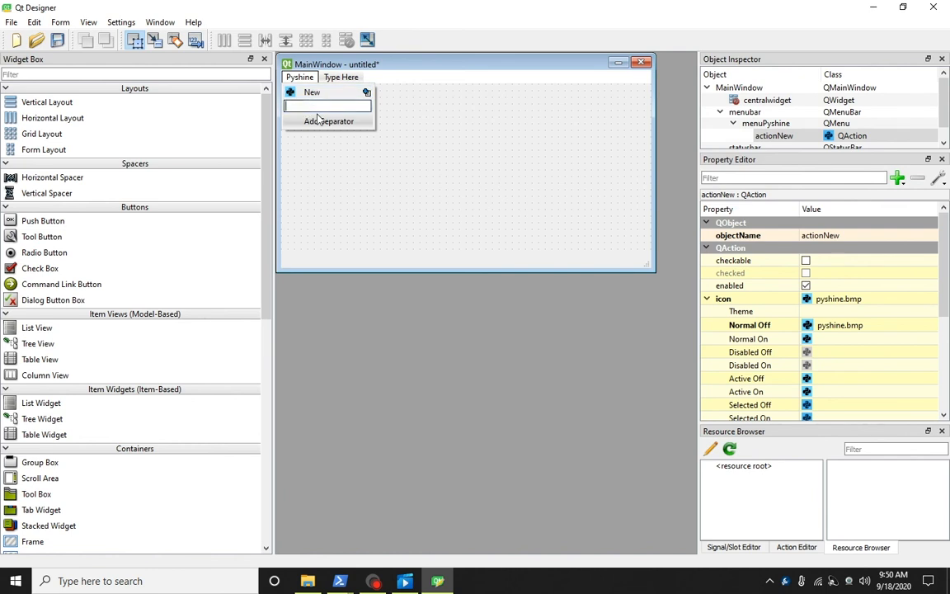
text(Exit)
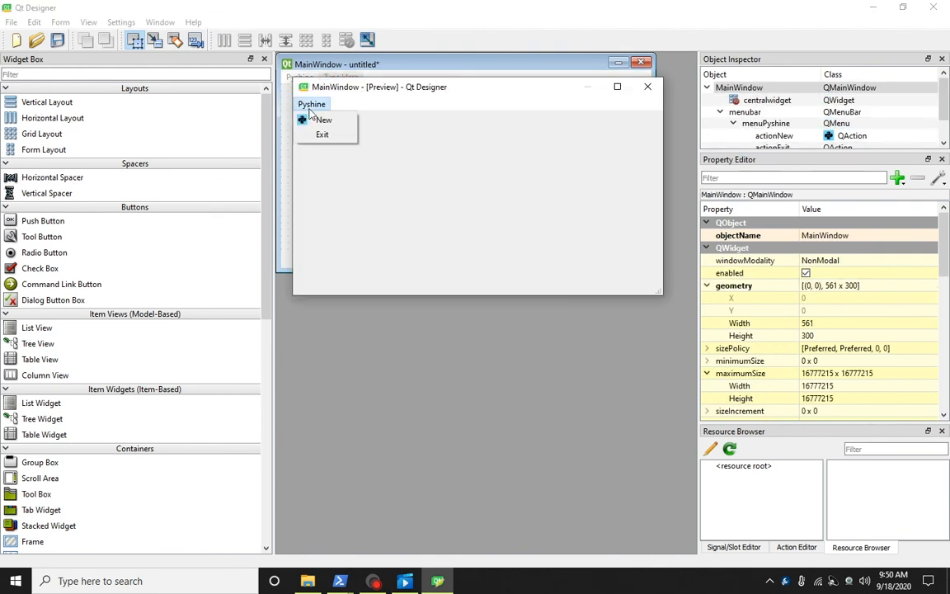
mouse_move(324, 136)
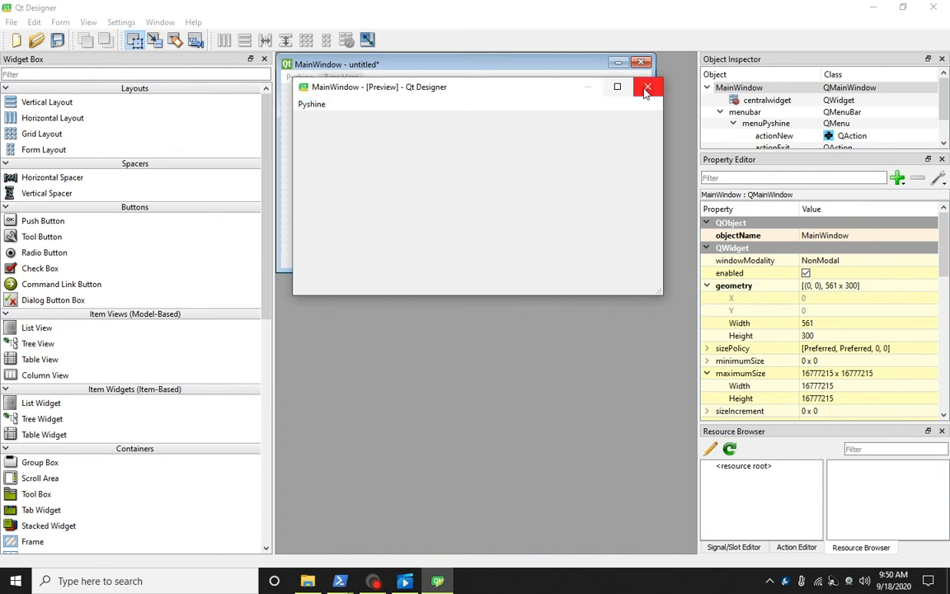
Add a 'Submenu' entry under Exit holding item1 and item2.
click(646, 85)
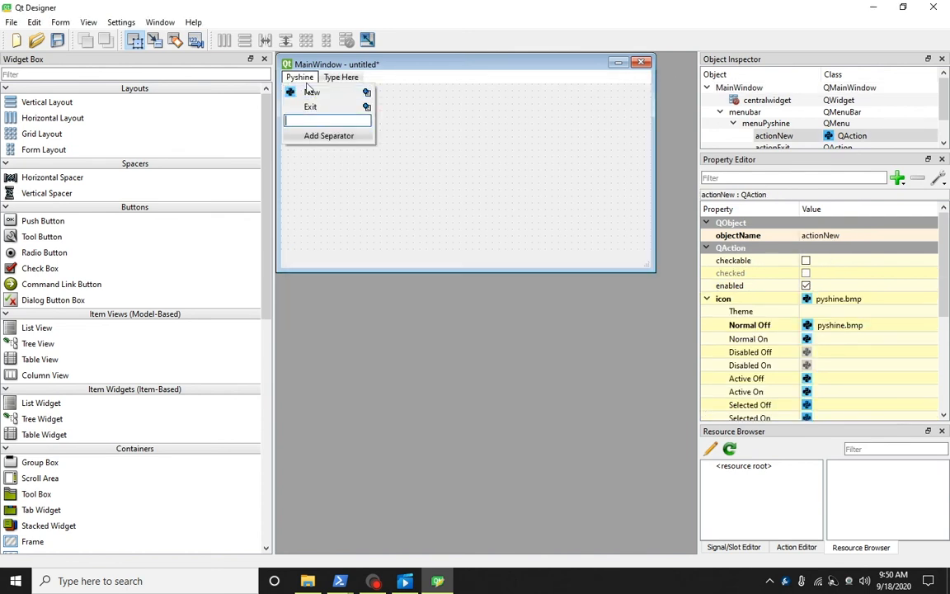
text(Submenu)
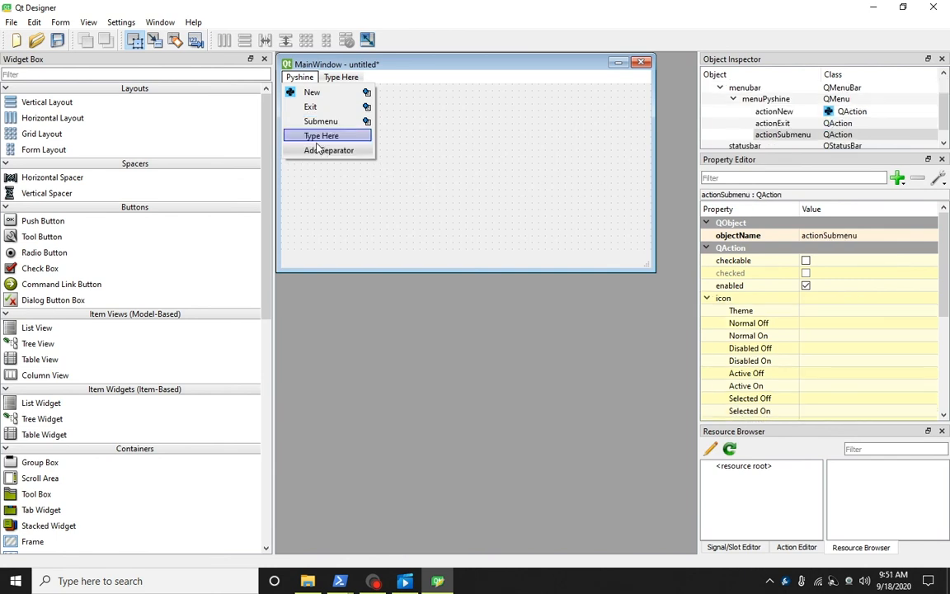
mouse_move(330, 109)
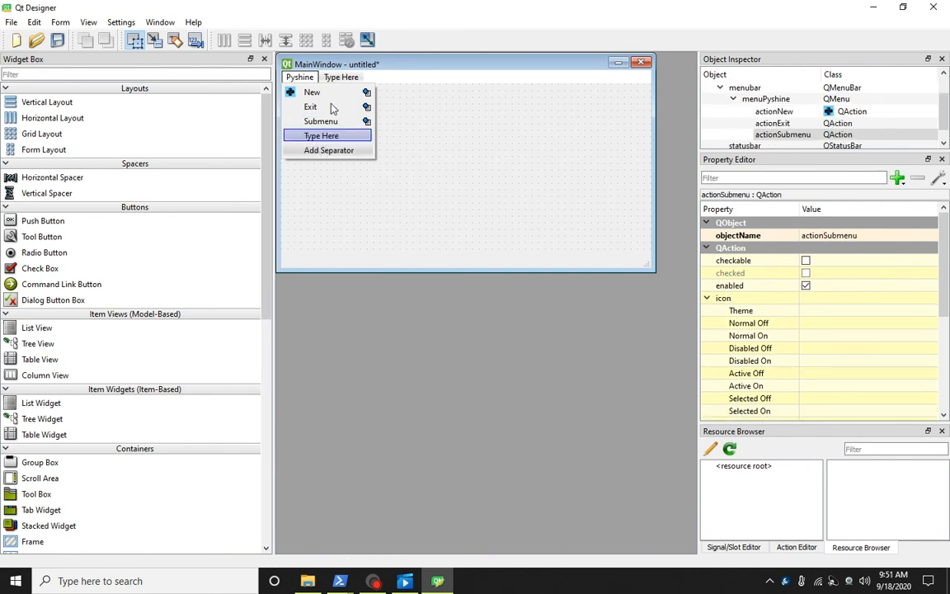
mouse_move(319, 122)
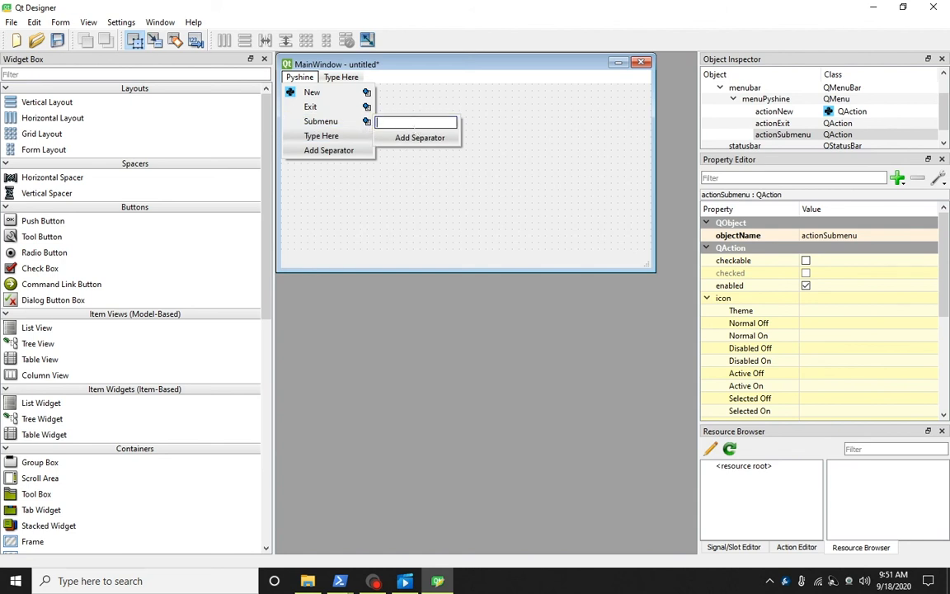
text(item1)
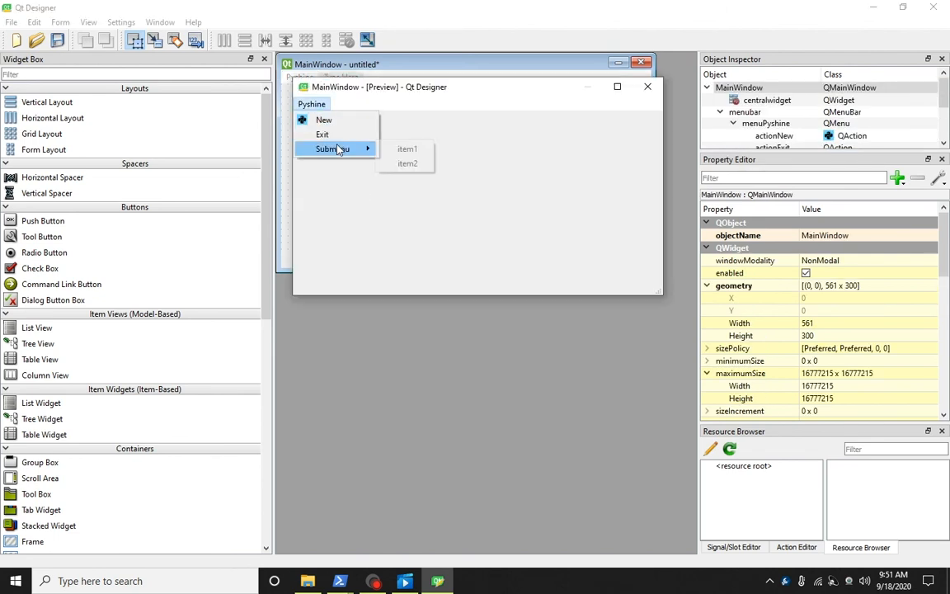
mouse_move(406, 163)
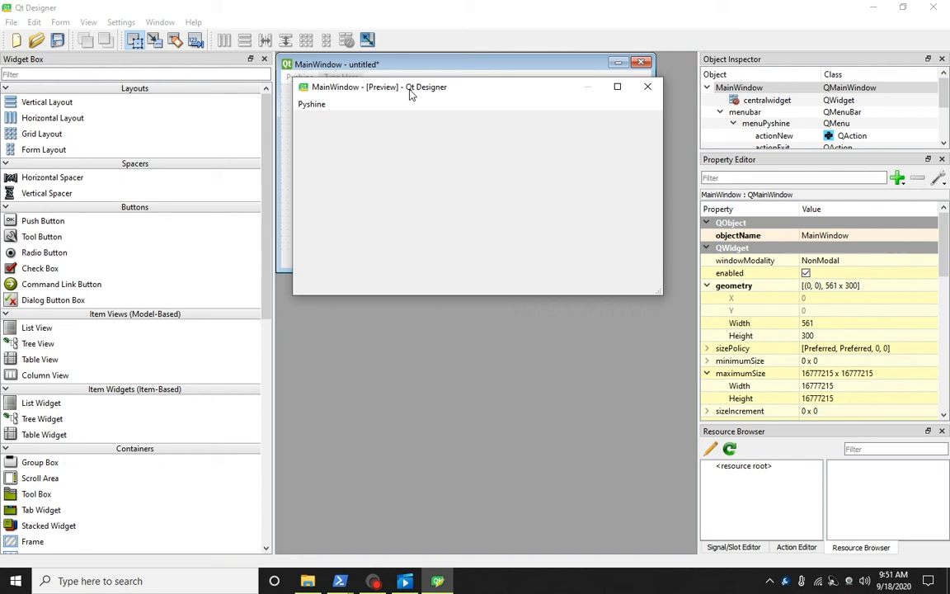
Close the preview and switch to the PyQt5\3 project folder.
click(646, 85)
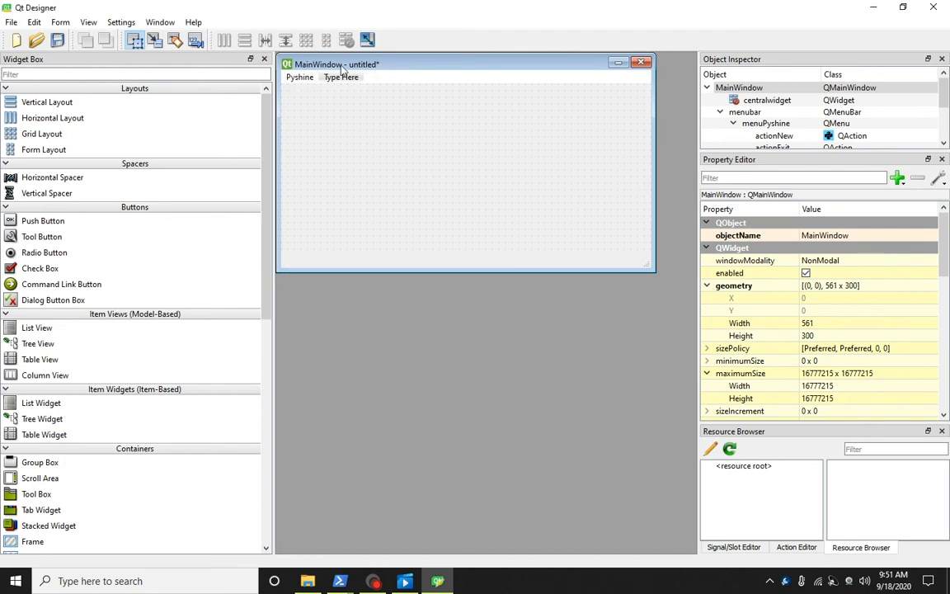
click(642, 62)
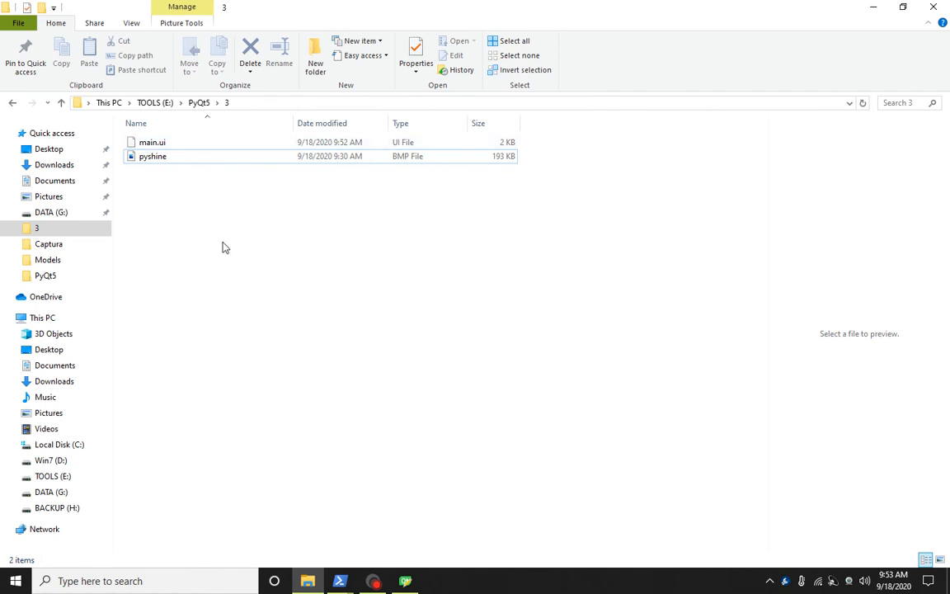
Launch a PowerShell window in the PyQt5\3 folder via Shift+right-click on empty space.
right_click(224, 248)
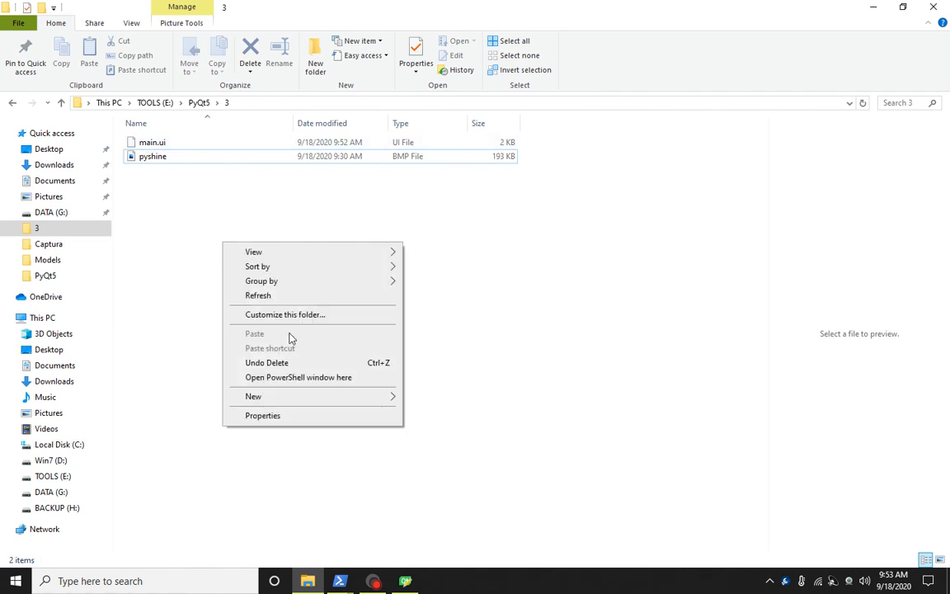
click(296, 376)
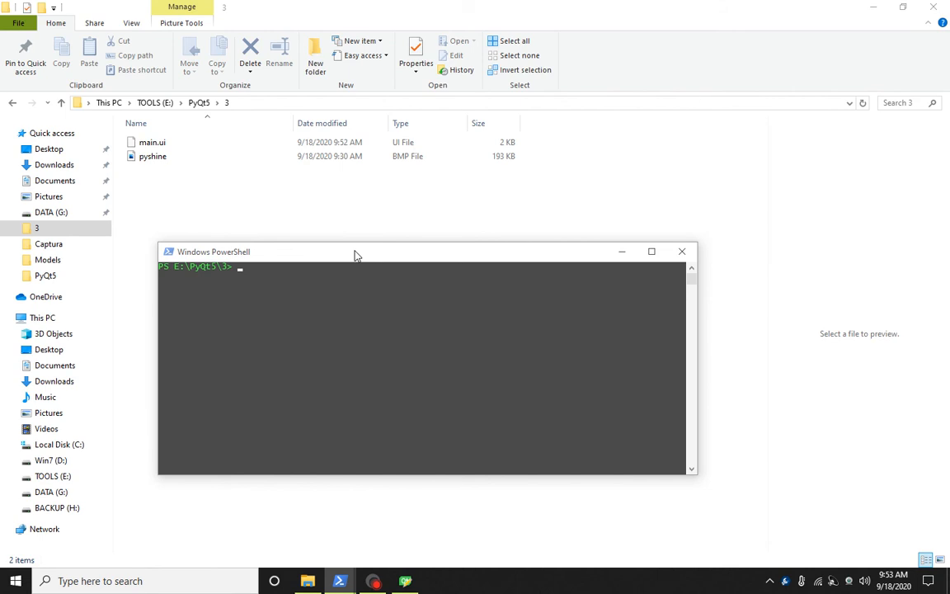
Run pyuic5 -x main.ui -o main.py to generate main.py beside main.ui.
text(pyuic5 -x m)
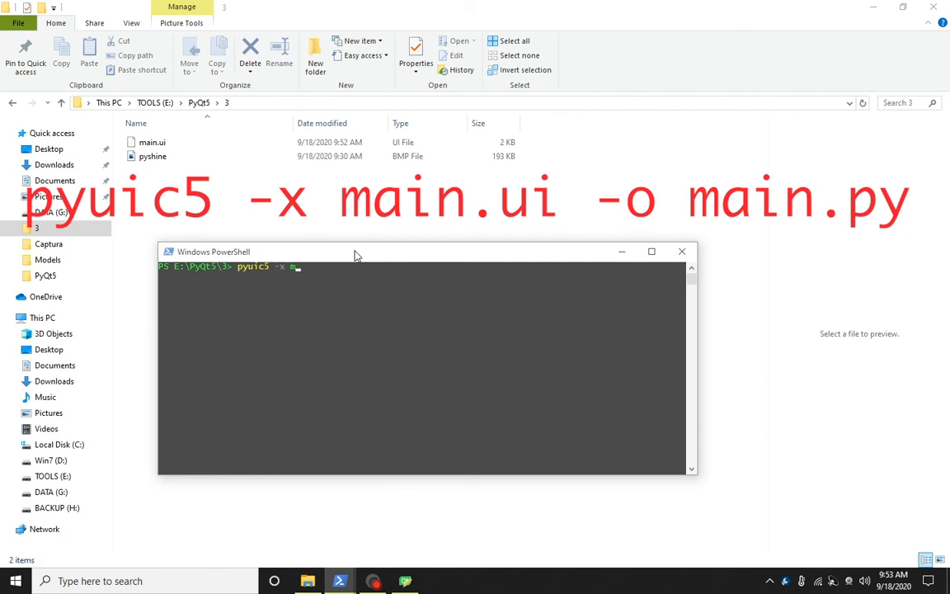
text(ain.ui)
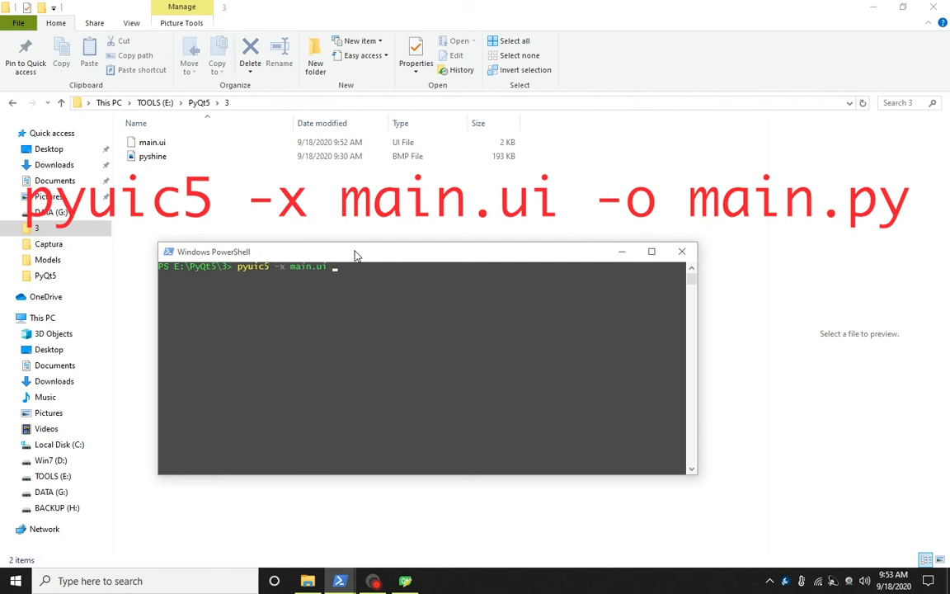
text(-o)
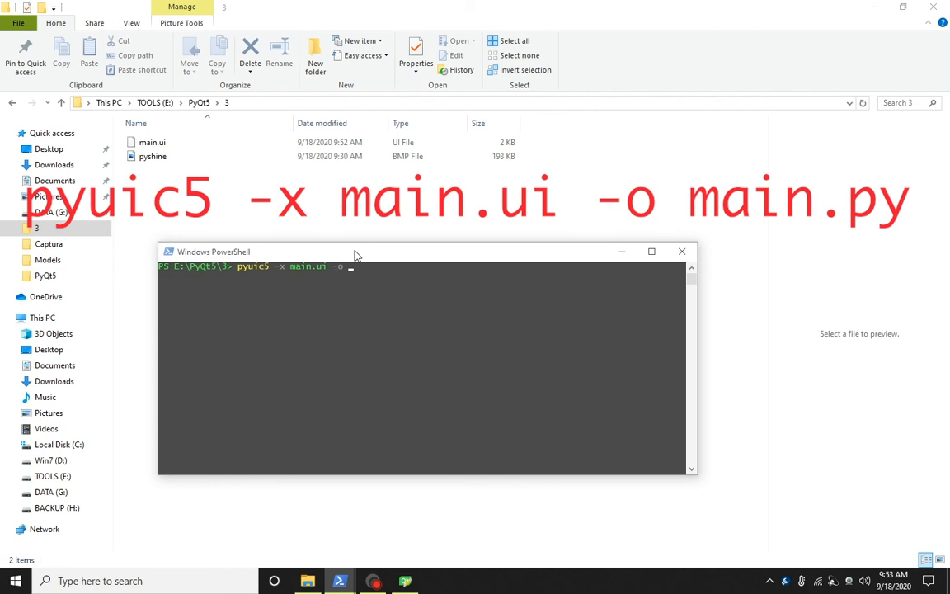
text(main.py)
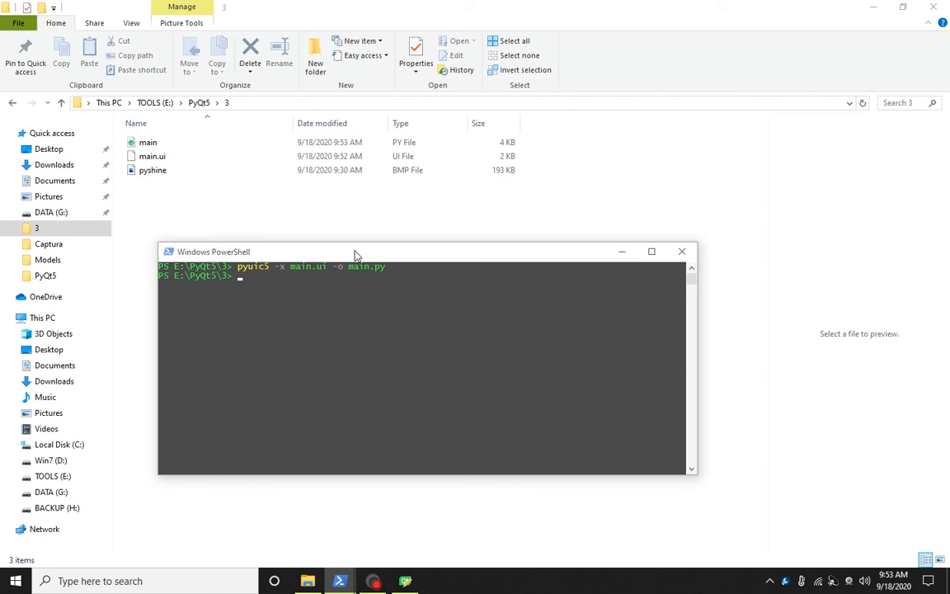
Run python main.py, check the Pyshine menu in the MainWindow, then close the app and PowerShell.
text(python)
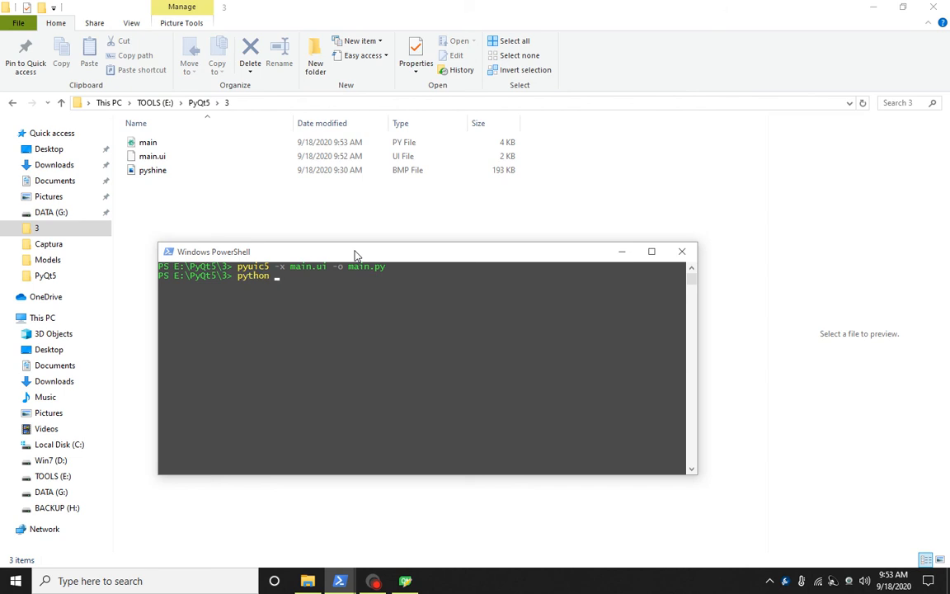
text(main.py)
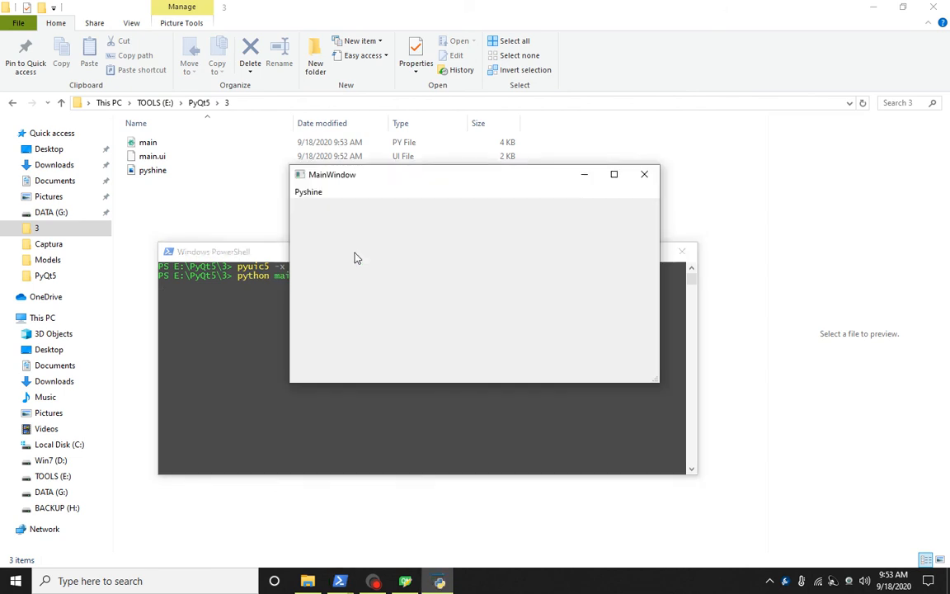
click(306, 191)
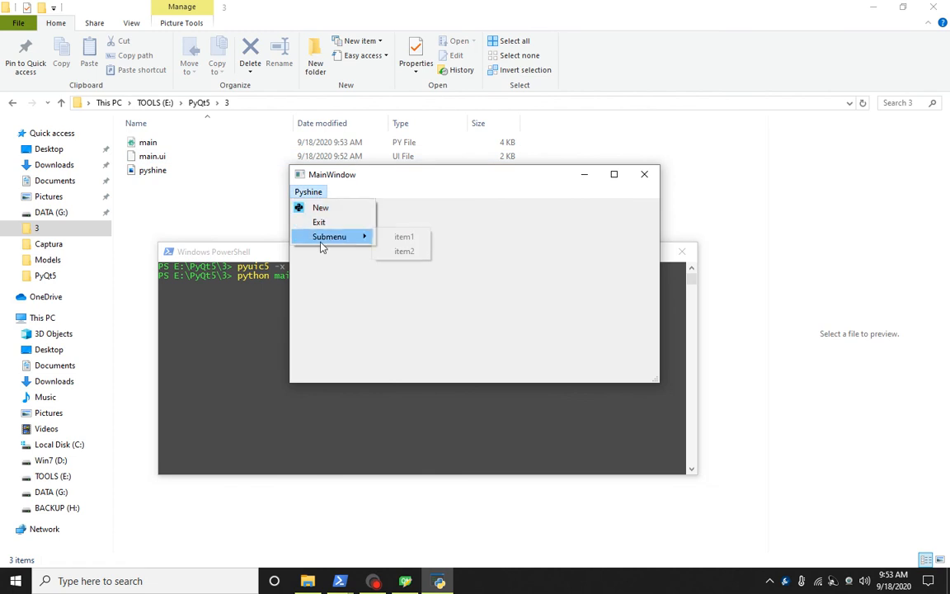
mouse_move(320, 221)
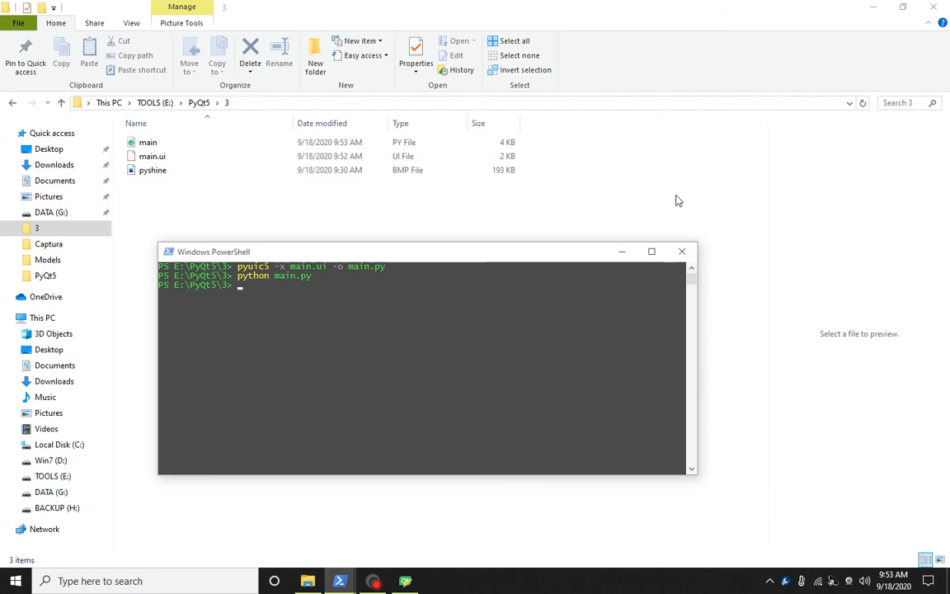
mouse_move(683, 250)
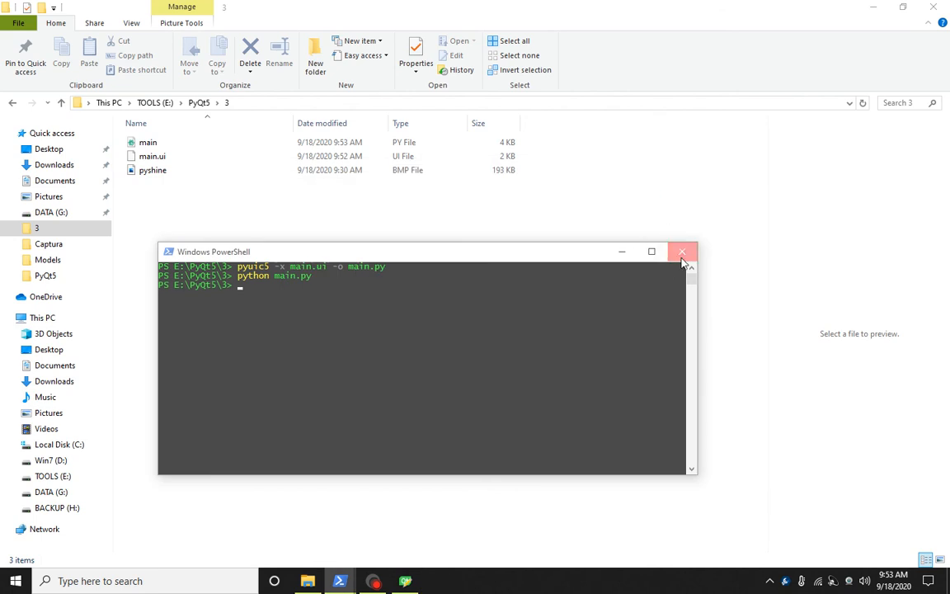
click(682, 250)
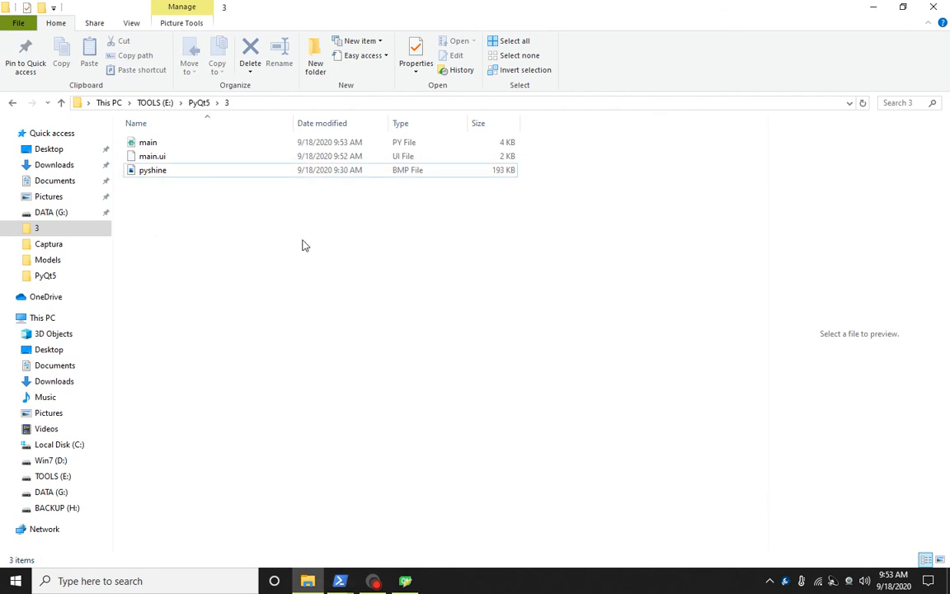